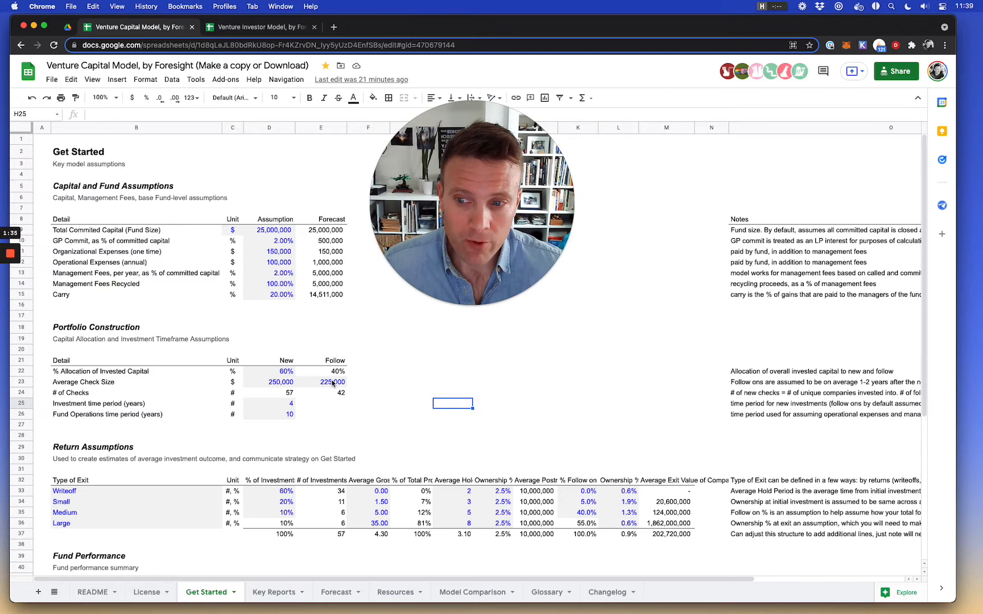
- Review the original model's exit-type percentages, average gross multiples and ownership-at-investment values
scroll("down", 3)
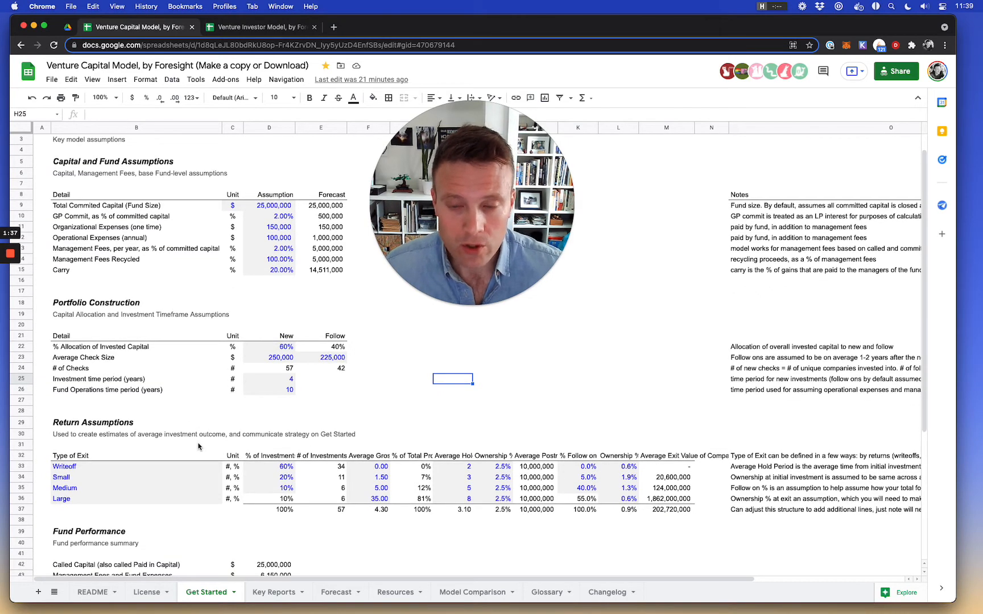
mouse_move(500, 112)
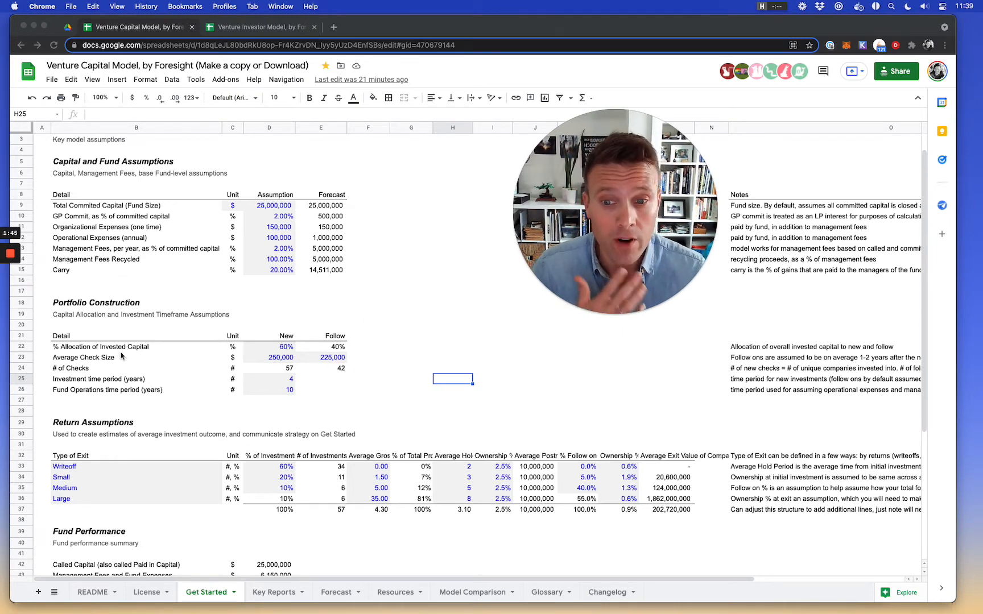
mouse_move(105, 380)
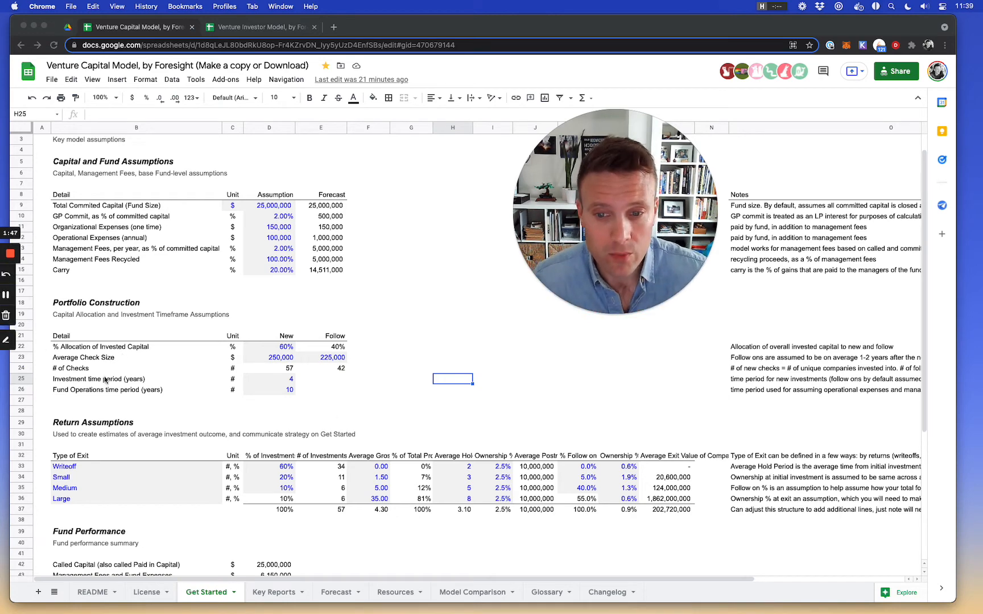
left_click(332, 357)
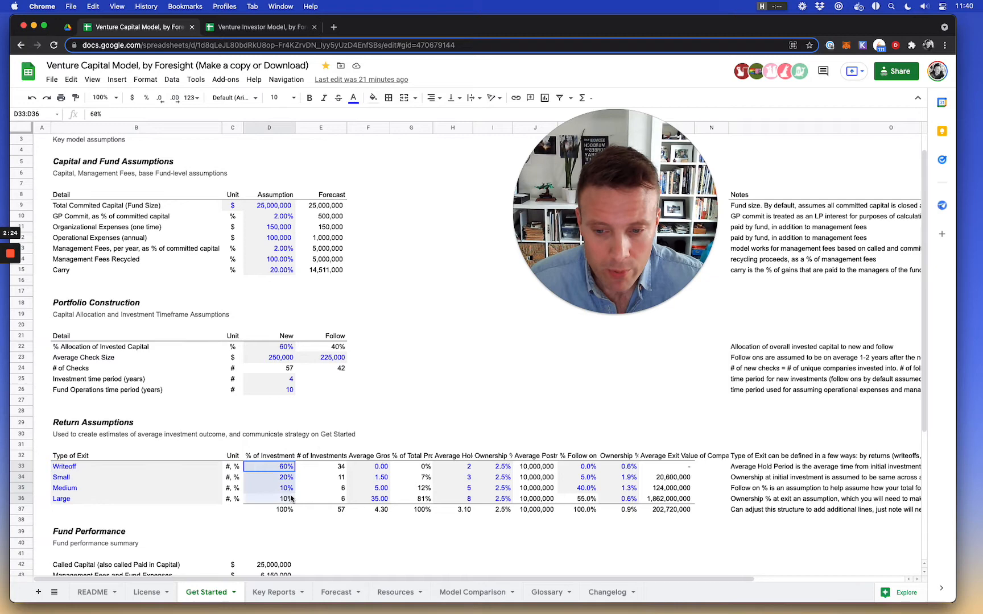
mouse_move(425, 438)
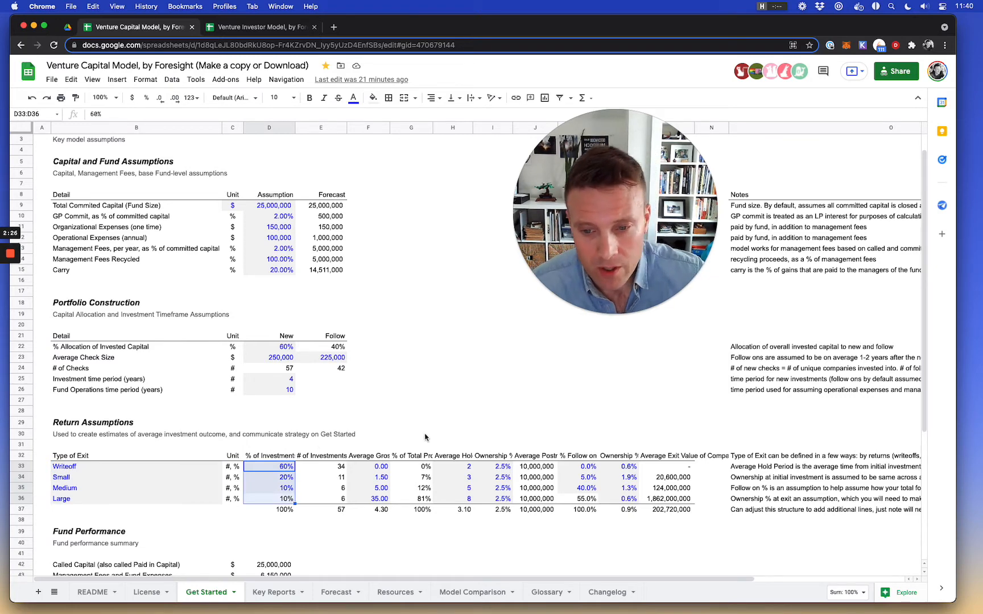
left_click(369, 466)
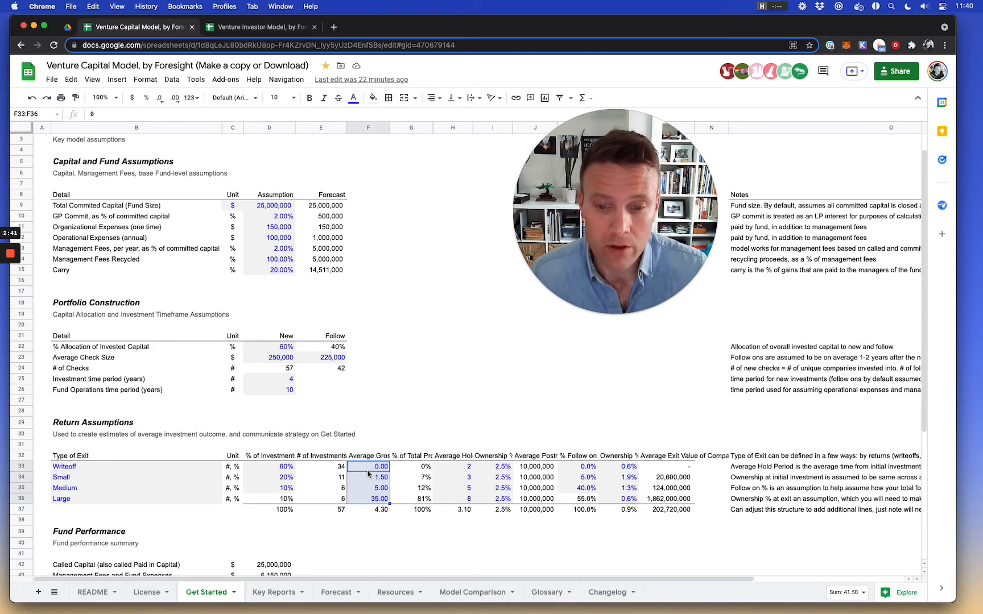
left_click(452, 467)
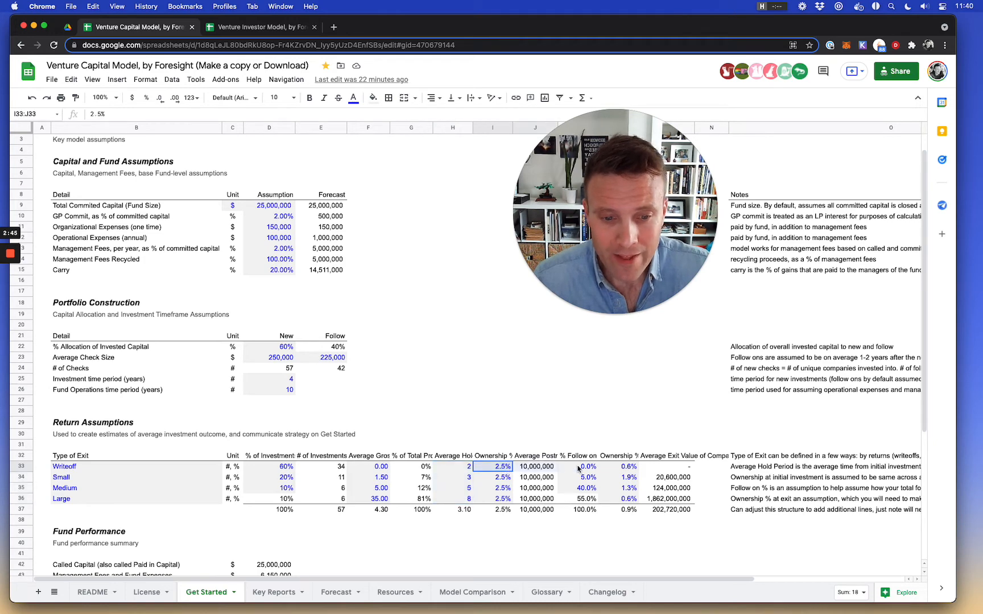
left_click_drag(493, 467, 680, 508)
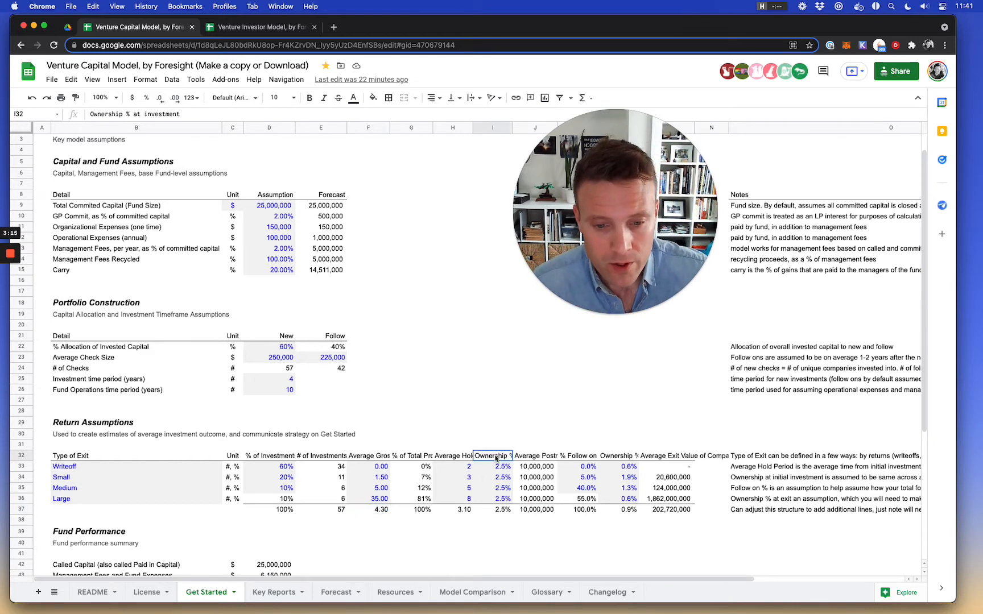
- Review the average hold period column and follow-on percentages for each exit type
left_click(453, 456)
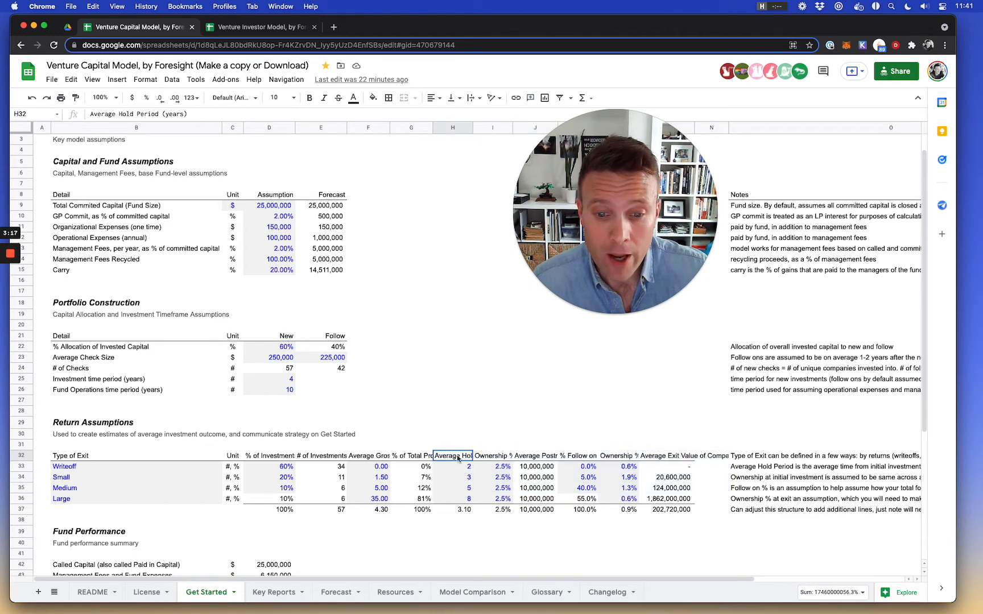
left_click_drag(452, 456, 452, 509)
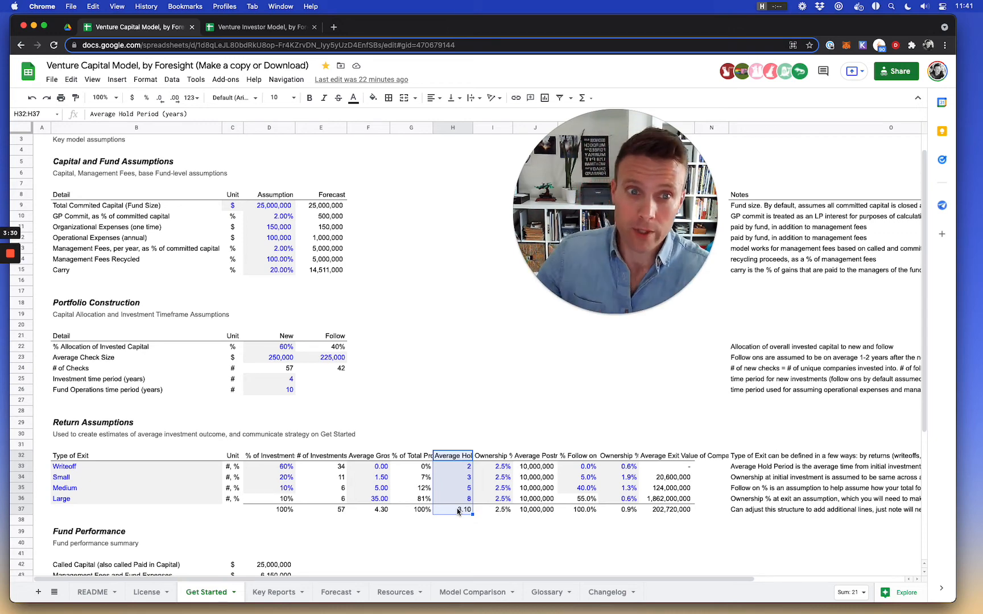
left_click(493, 454)
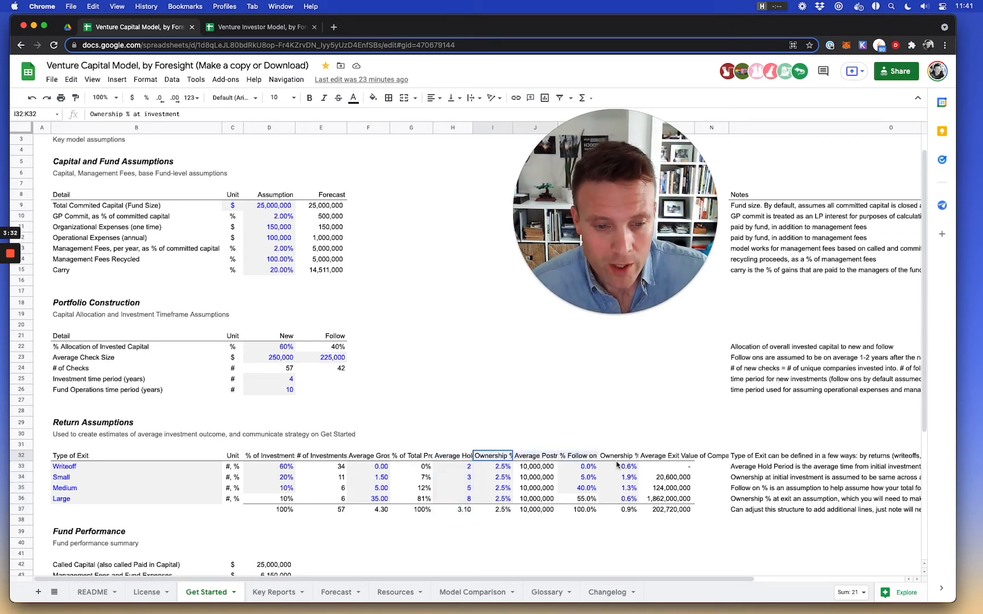
left_click_drag(493, 455, 689, 509)
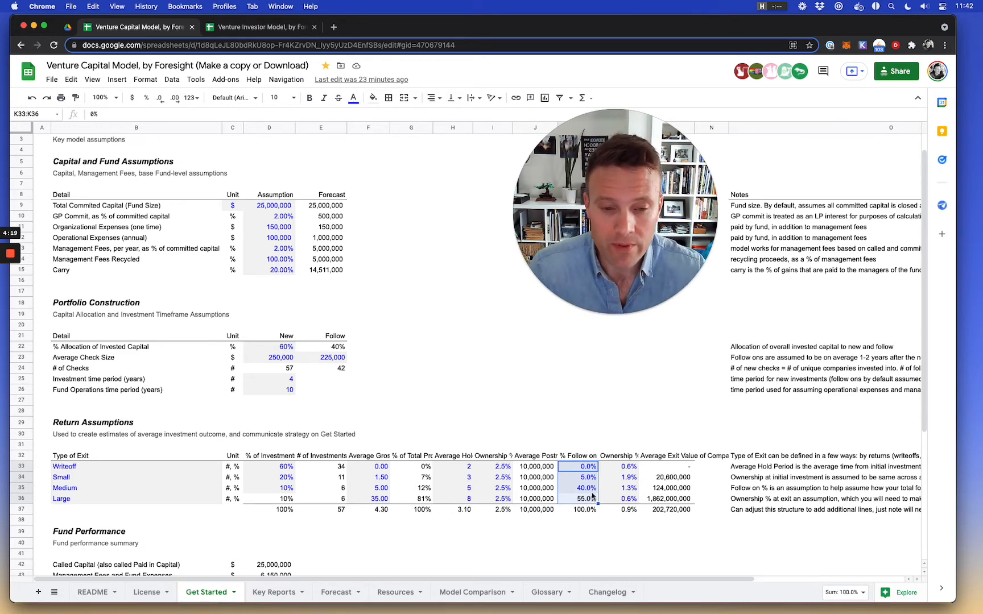
- Inspect the ownership-at-exit values, total ownership formula and average exit value block
left_click(585, 498)
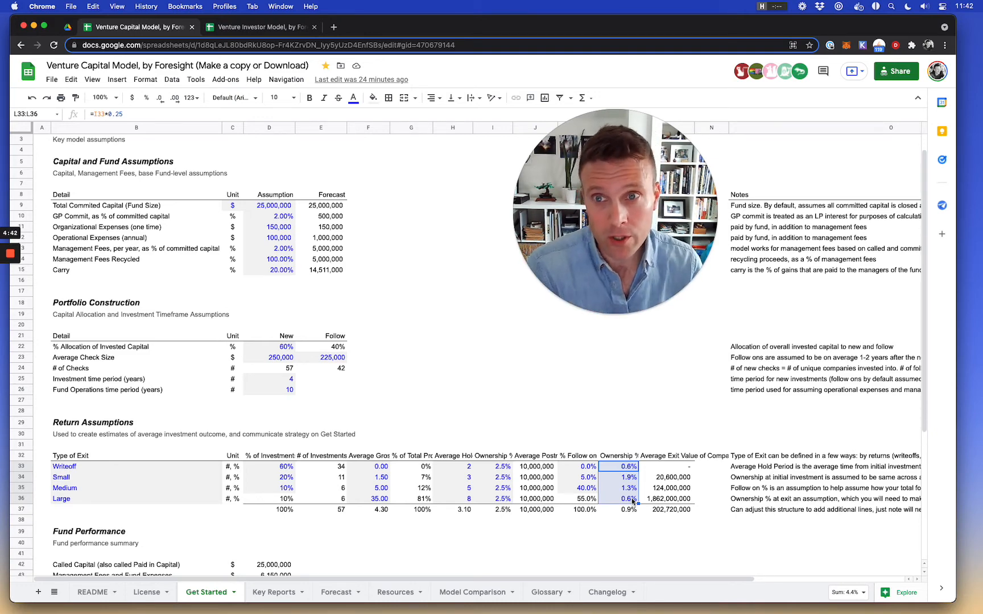
left_click(627, 508)
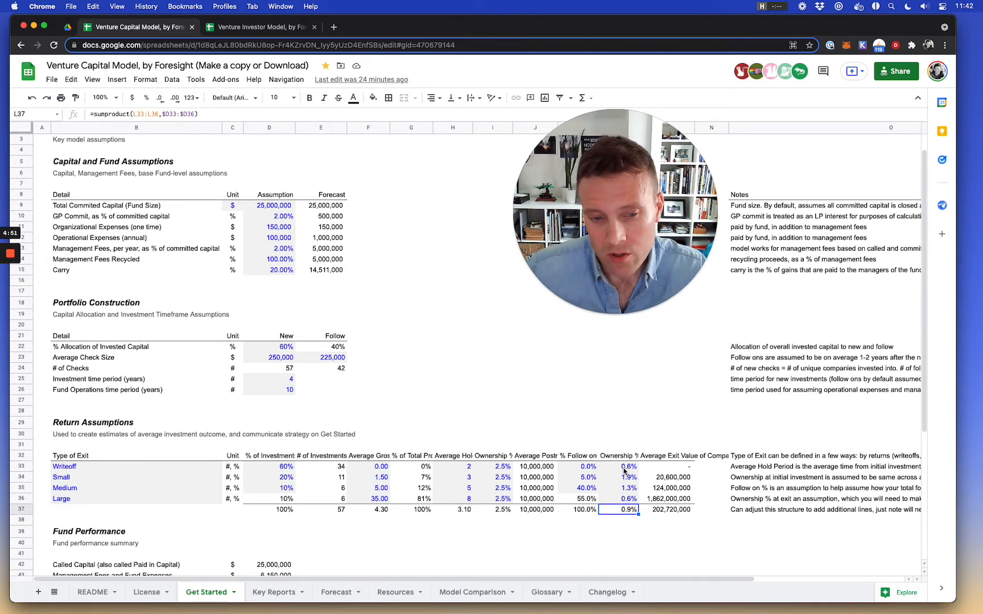
left_click_drag(629, 467, 629, 498)
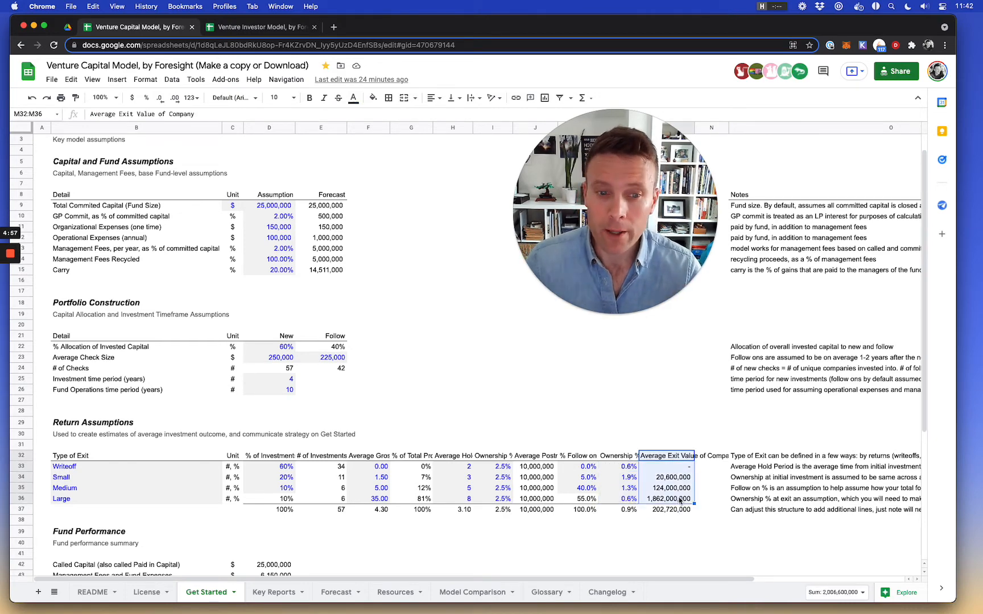
mouse_move(396, 508)
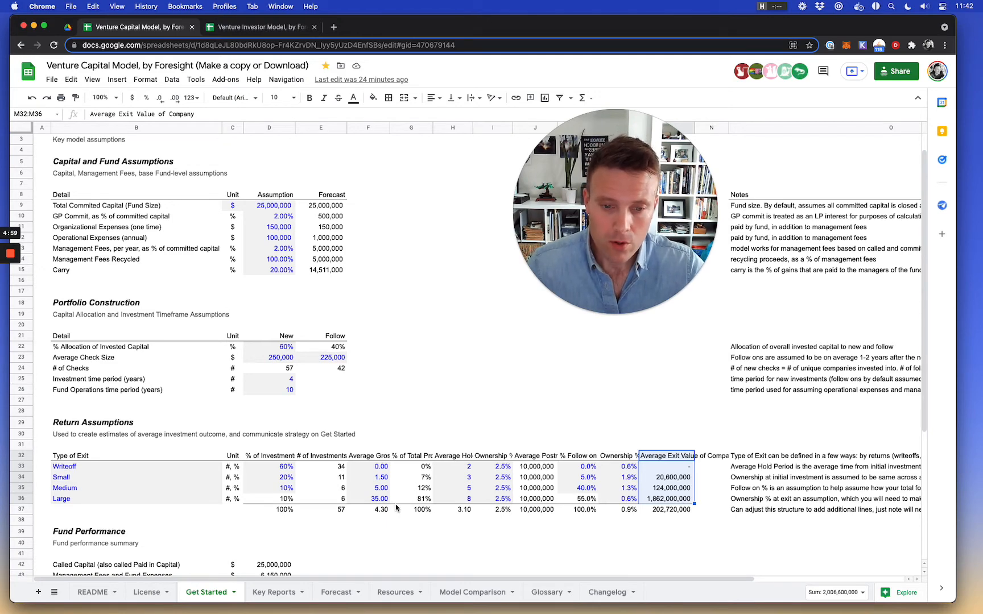
left_click(269, 455)
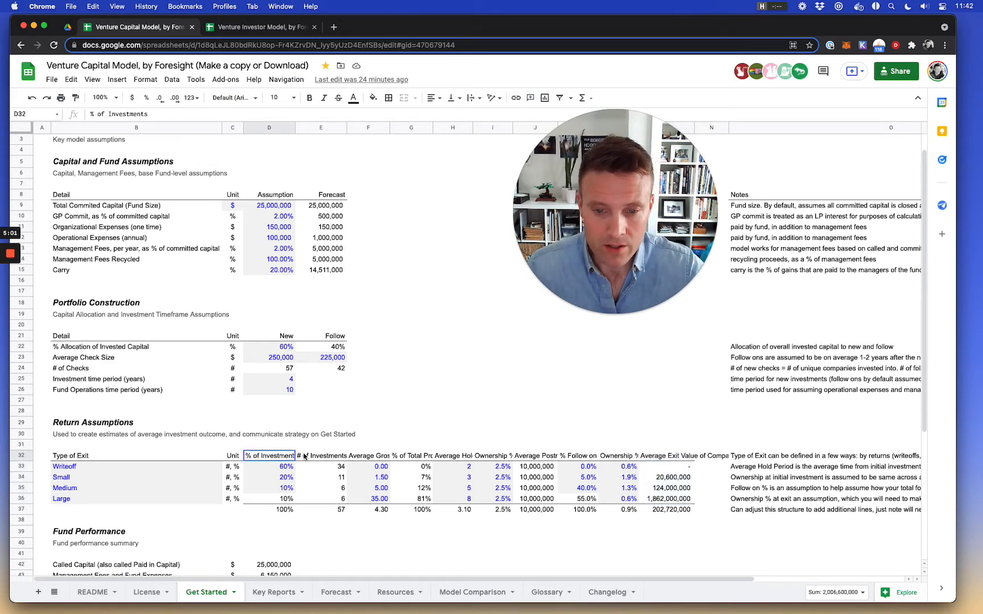
left_click_drag(270, 455, 467, 509)
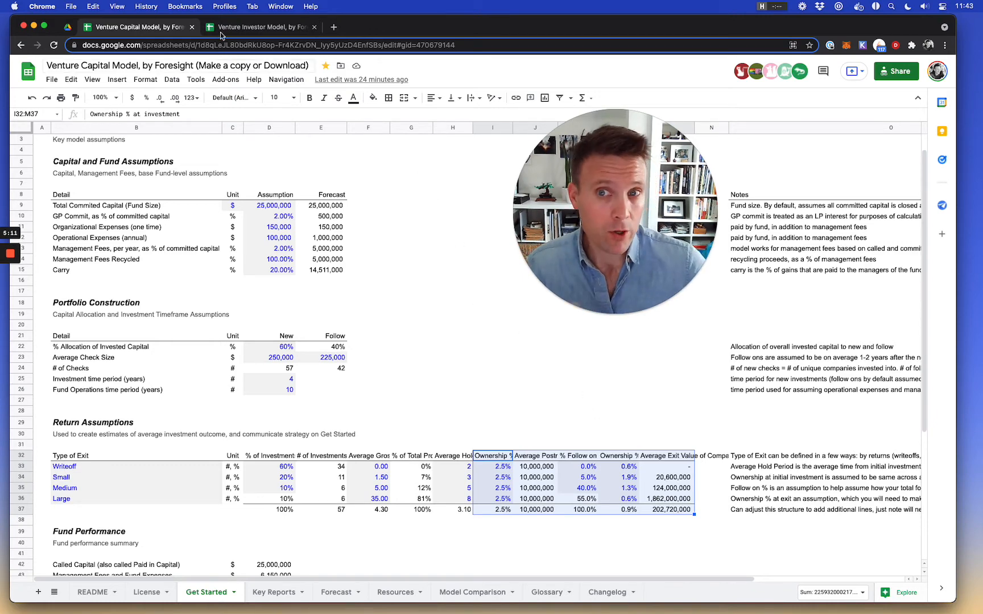
- In the Venture Investor Model, compare the Get Started total gross exit multiple with Portfolio Construction
left_click(261, 27)
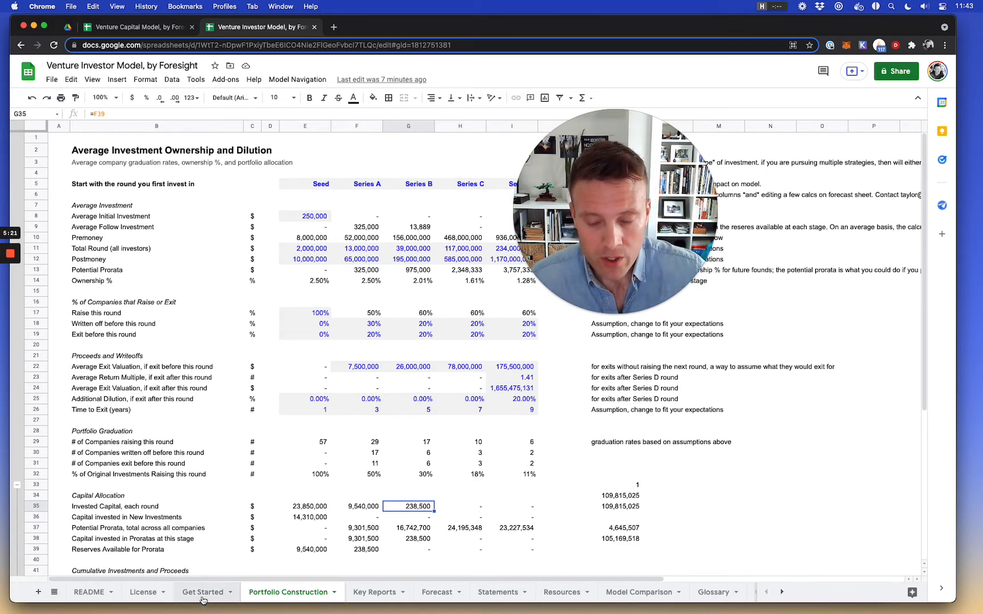
left_click(202, 591)
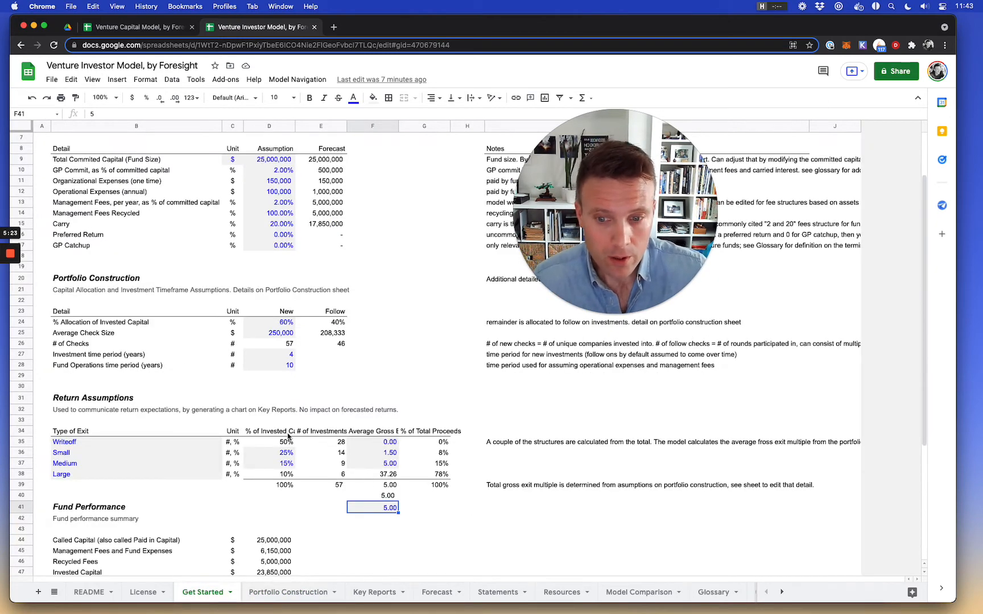
left_click_drag(269, 431, 372, 463)
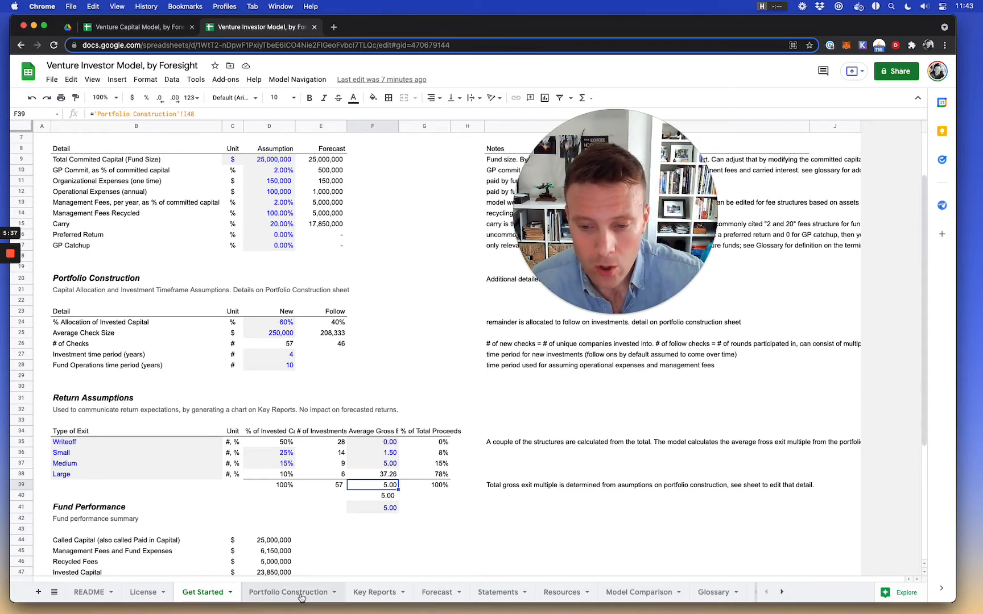
left_click(288, 592)
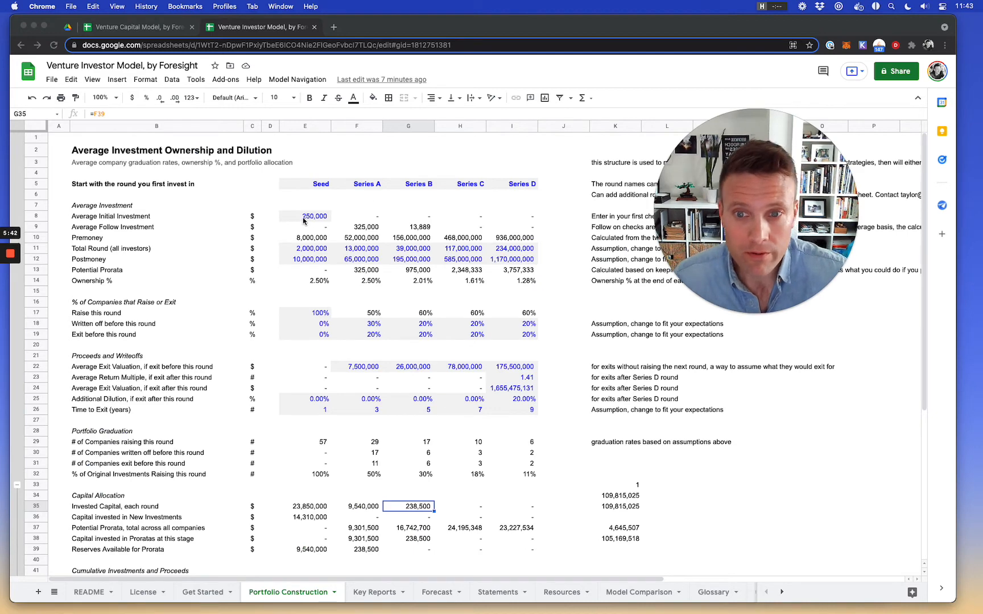
left_click(201, 592)
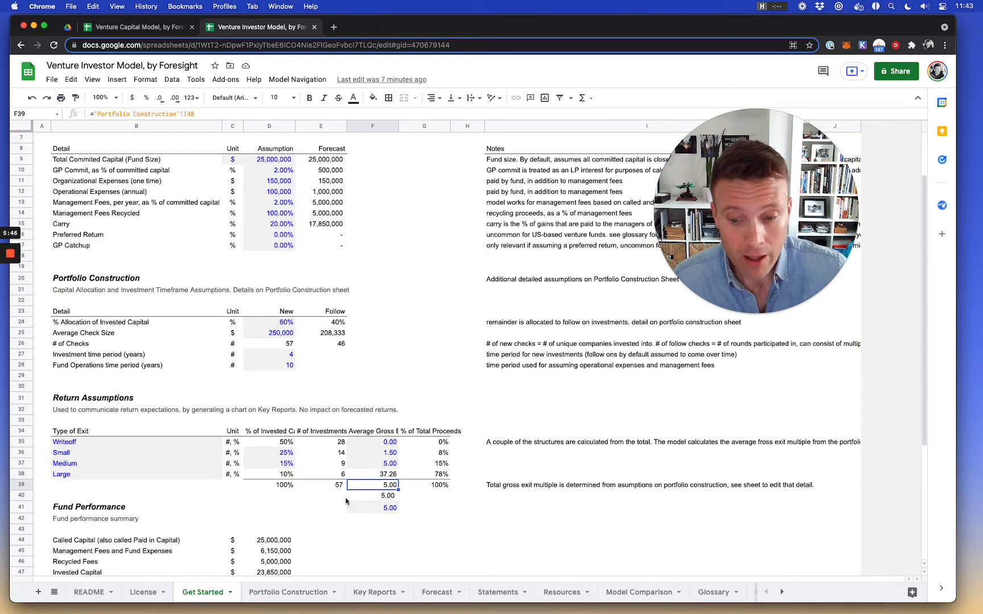
left_click(288, 592)
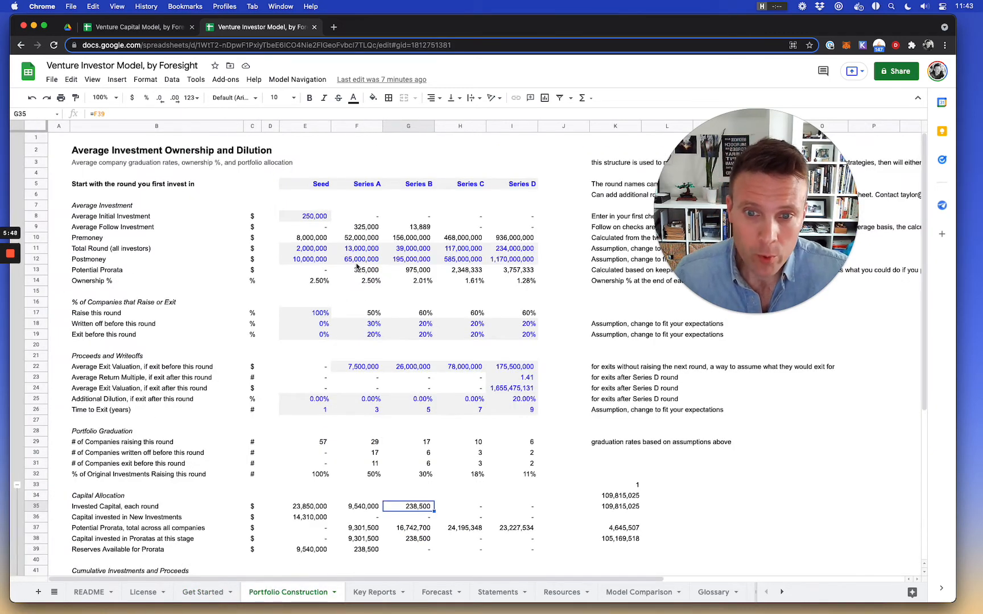
- Review round sizes, post-money values, ownership percentages and time to exit across all rounds
left_click(310, 248)
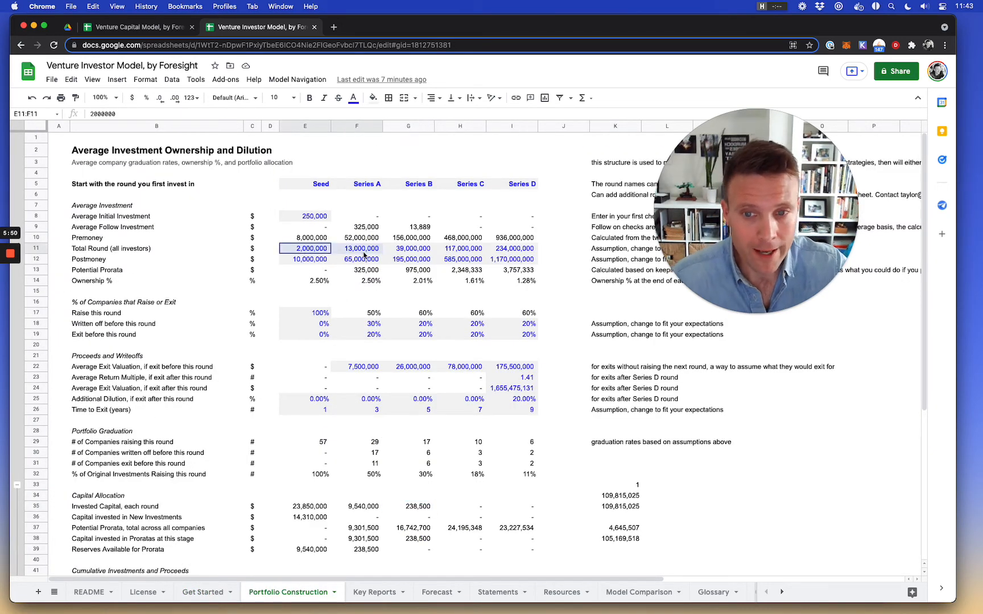
left_click_drag(305, 248, 530, 259)
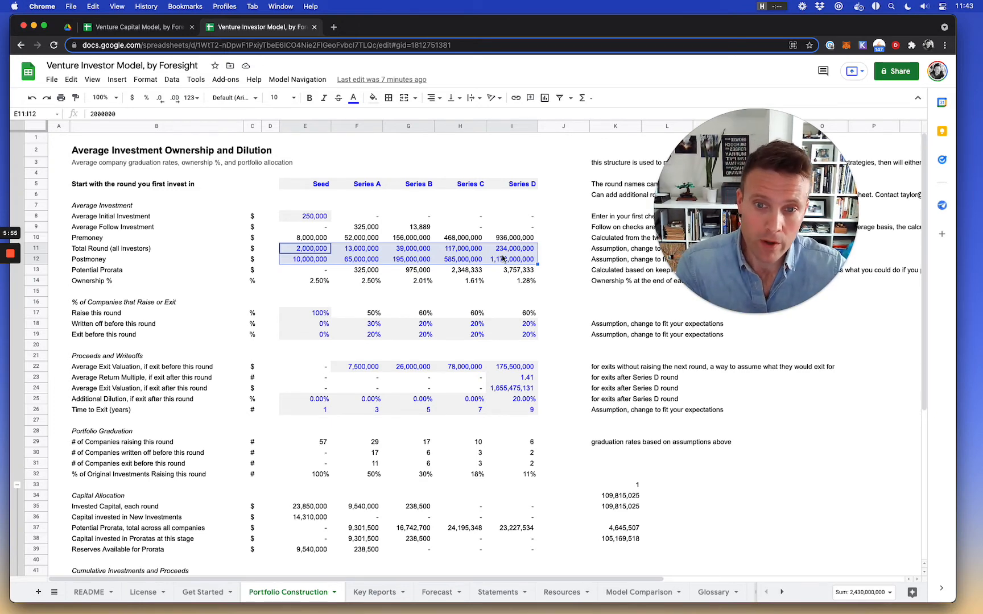
left_click(305, 313)
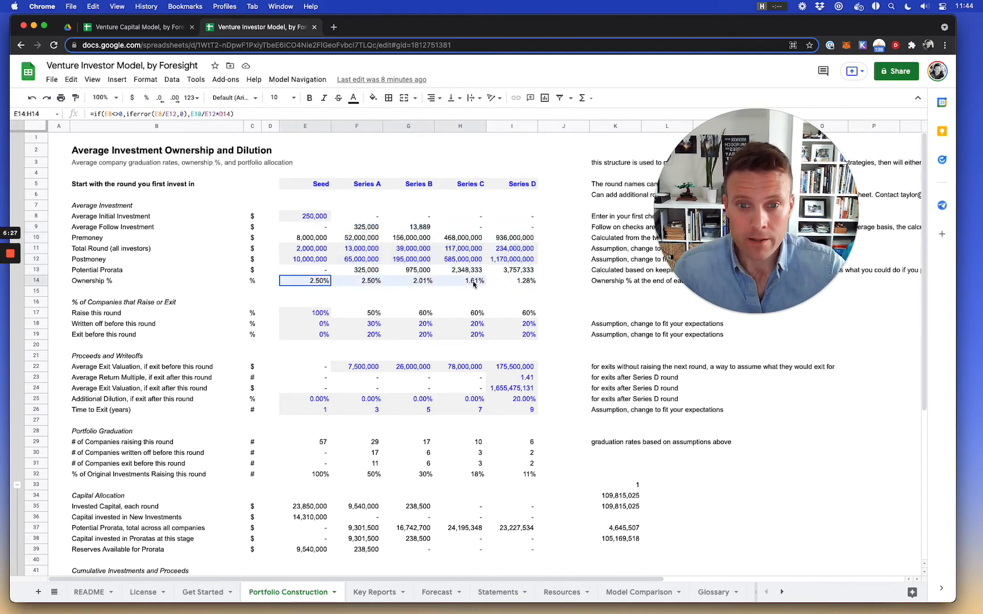
left_click_drag(305, 280, 512, 280)
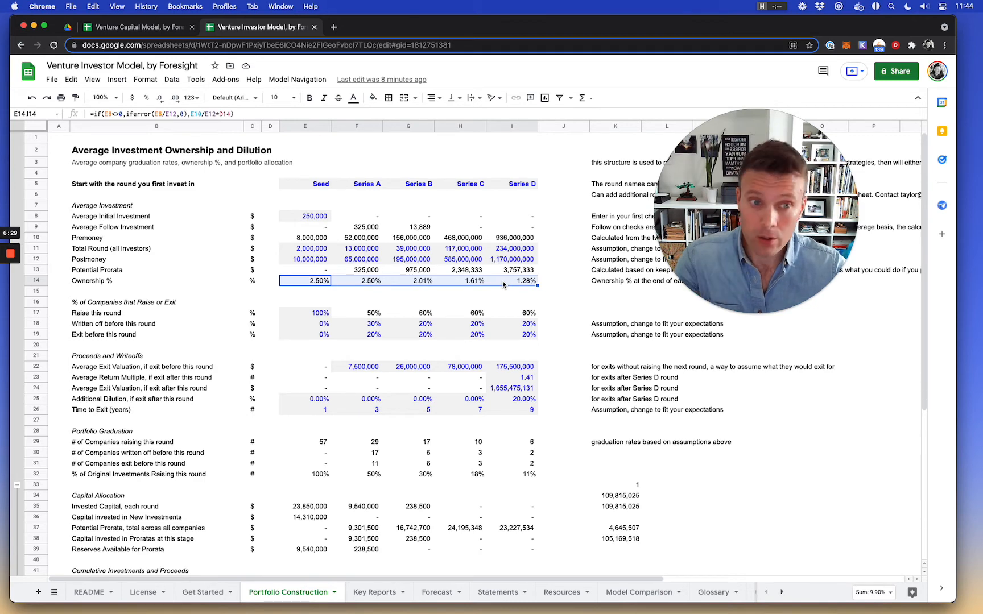
scroll("down", 3)
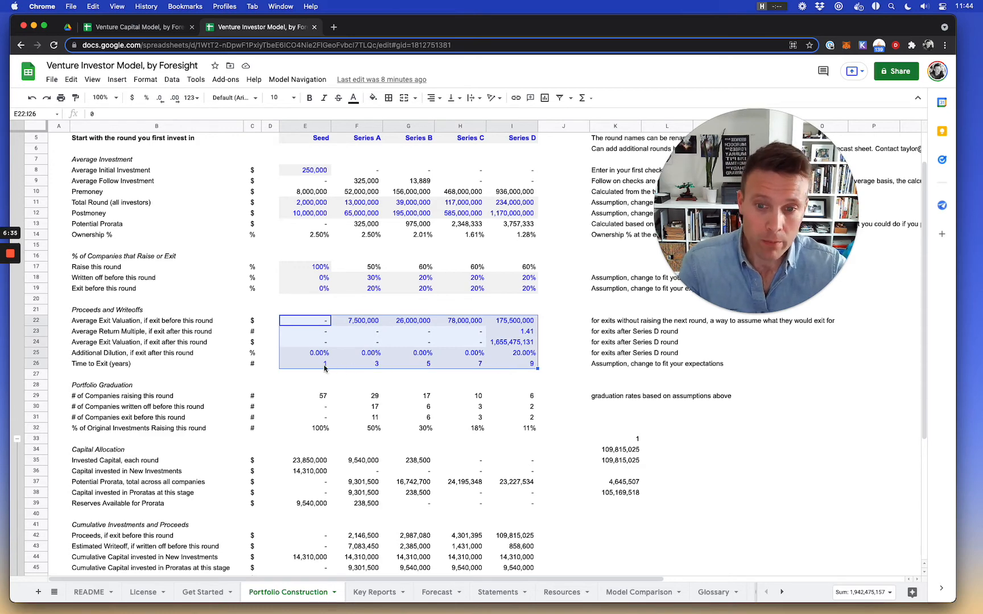
left_click(305, 364)
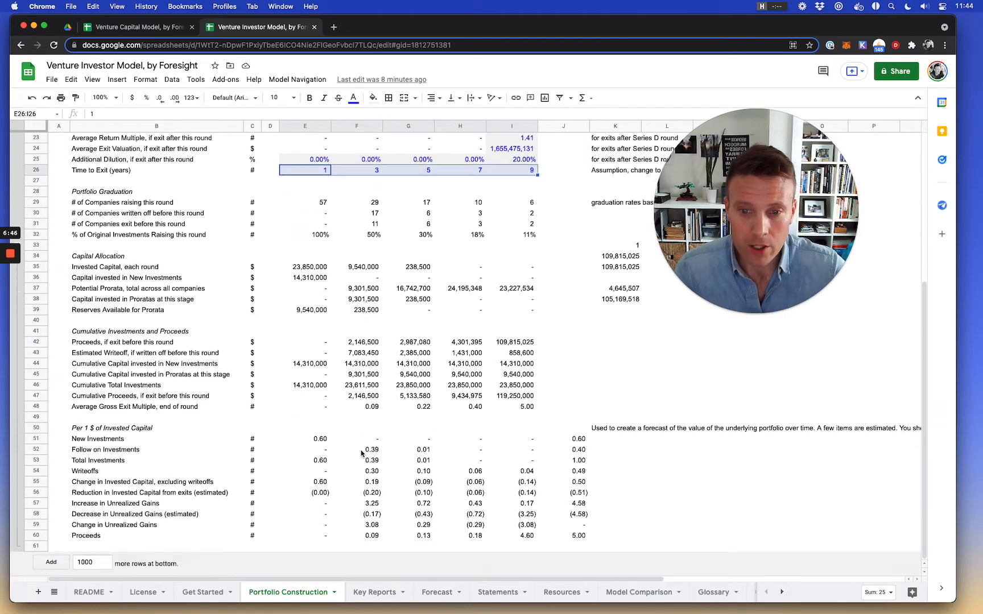
- Inspect the per-dollar invested capital block, the J60 total proceeds formula and exit valuations by round
left_click(305, 438)
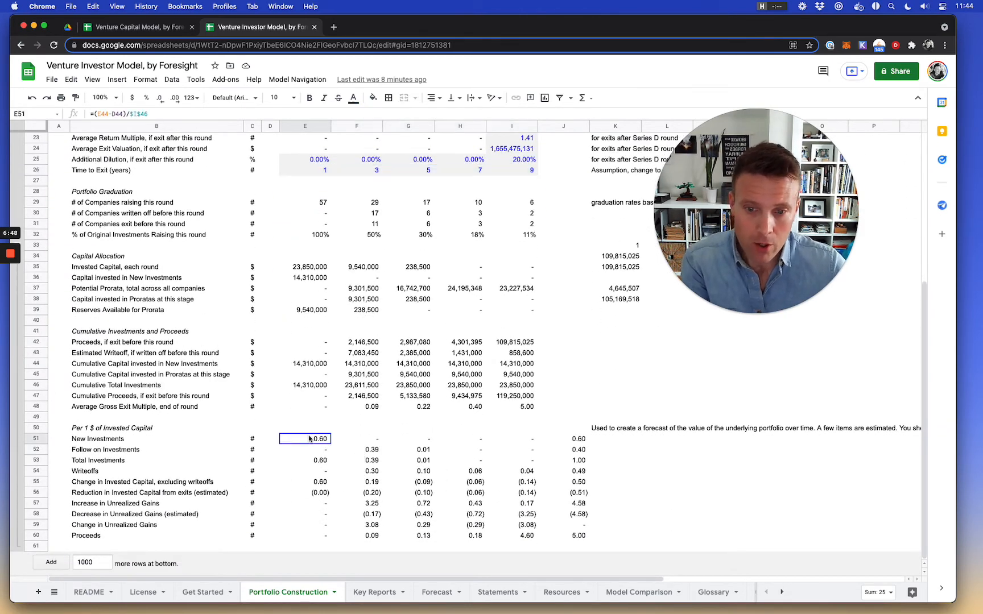
left_click_drag(305, 438, 577, 535)
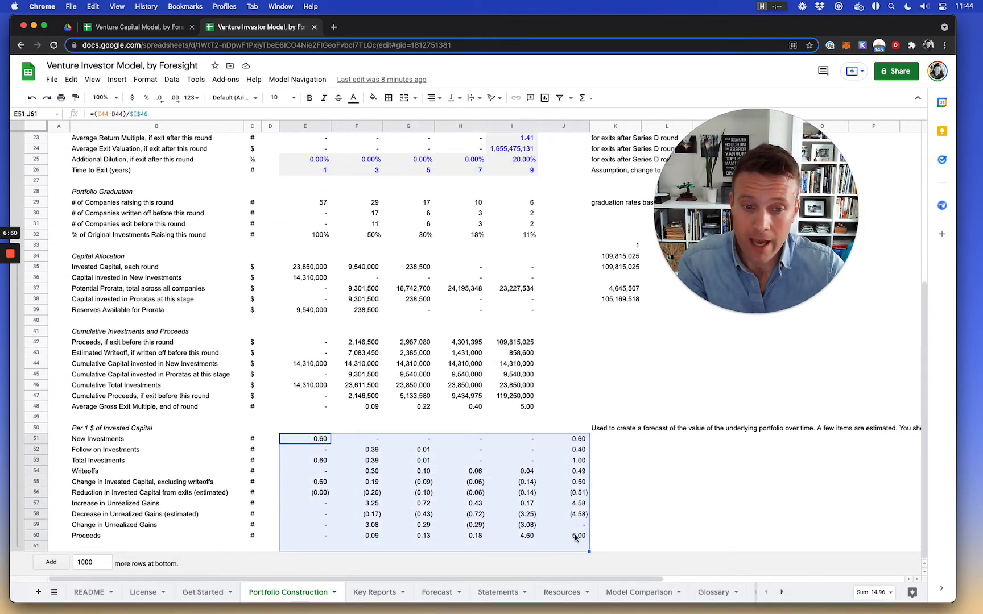
left_click(576, 536)
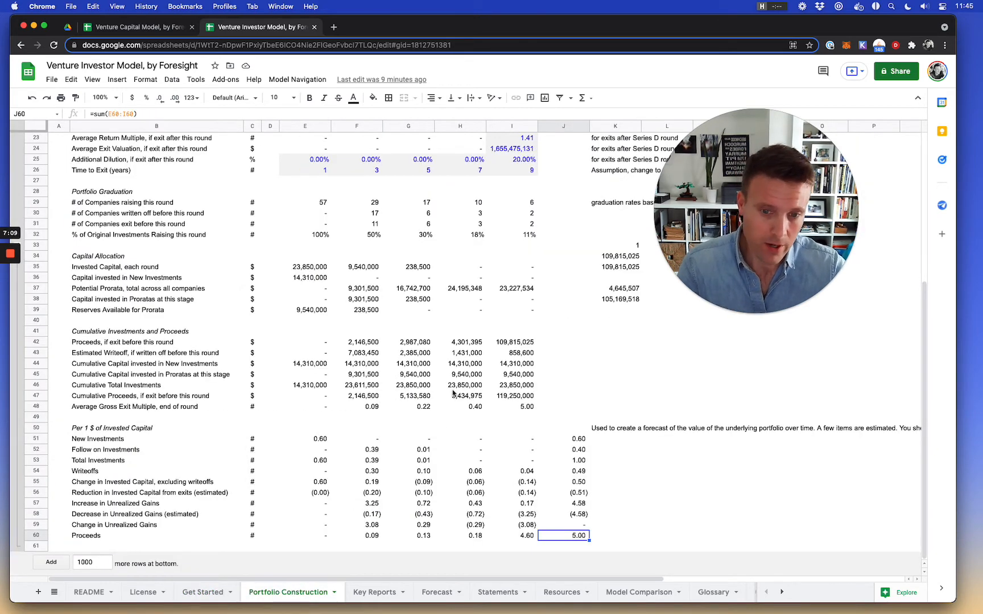
scroll("up", 3)
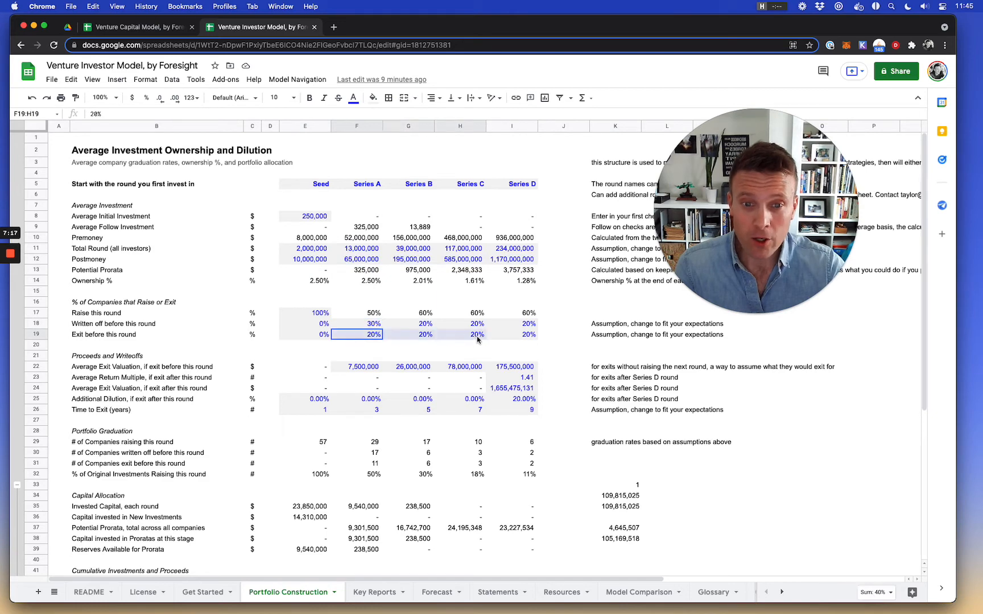
left_click_drag(357, 334, 529, 334)
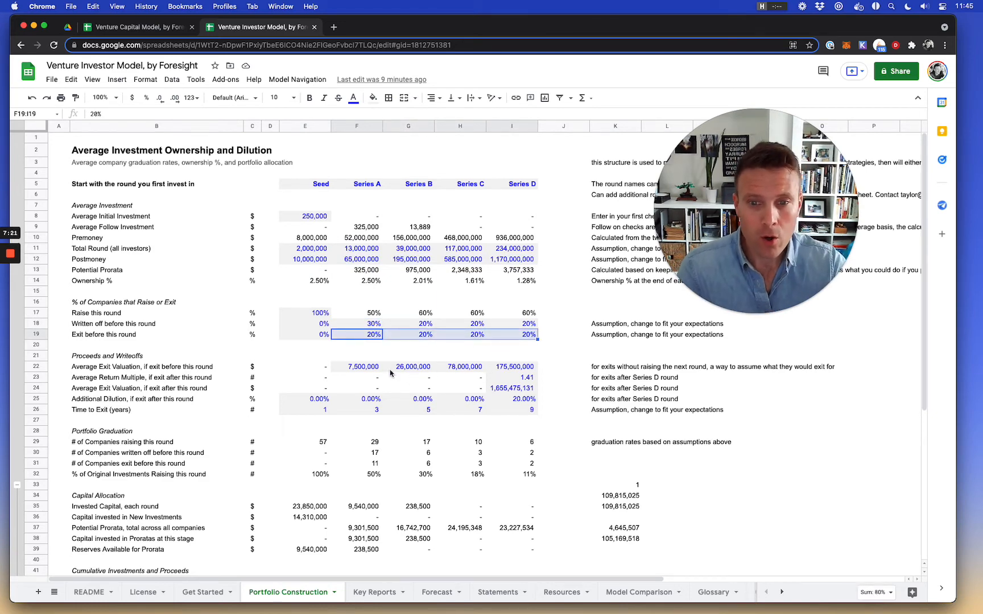
left_click(358, 367)
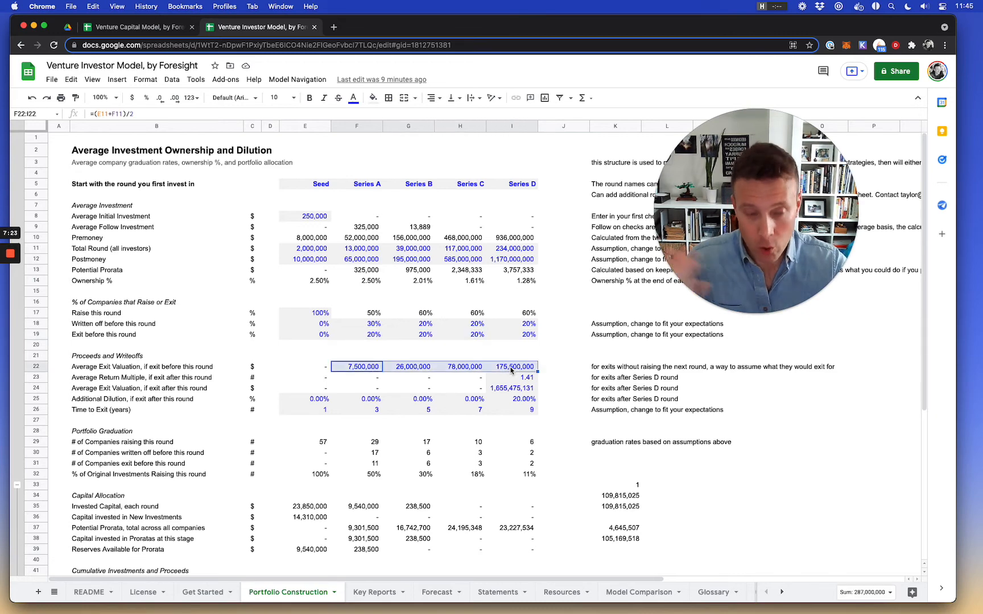
left_click(512, 388)
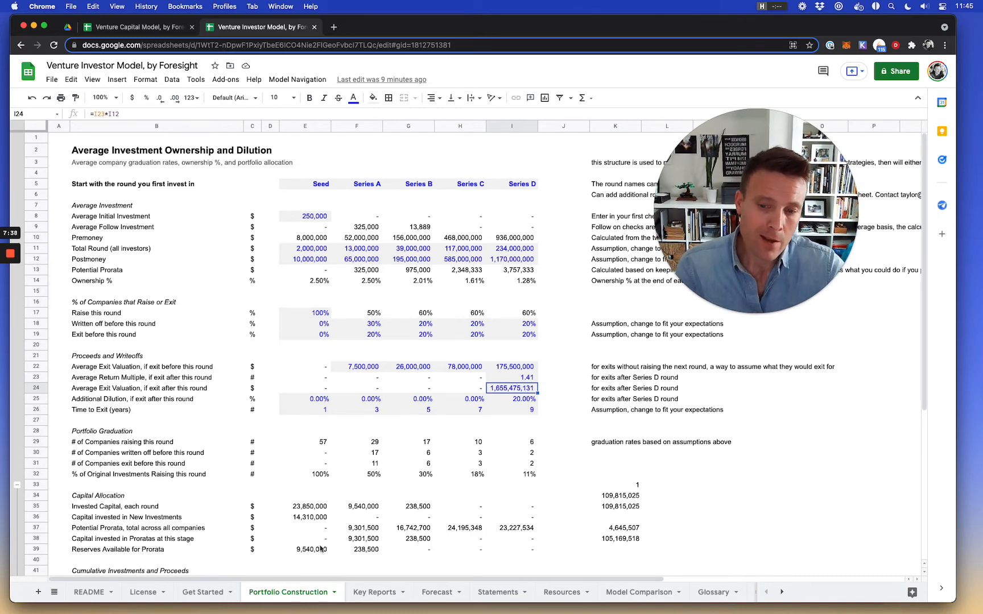
- Compare Get Started return assumptions against Portfolio Construction and its Capital Allocation check totals
left_click(201, 592)
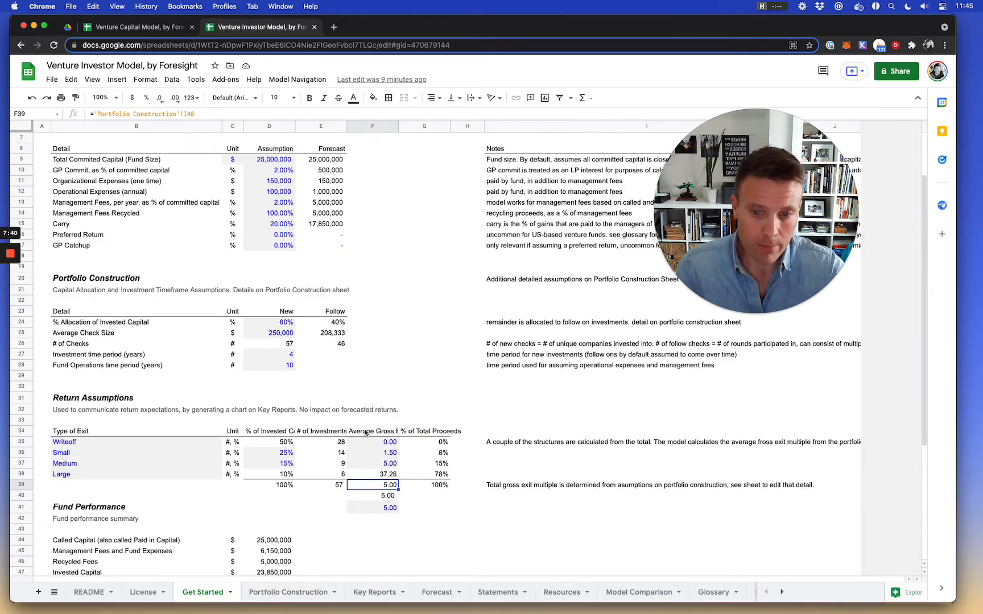
left_click(372, 507)
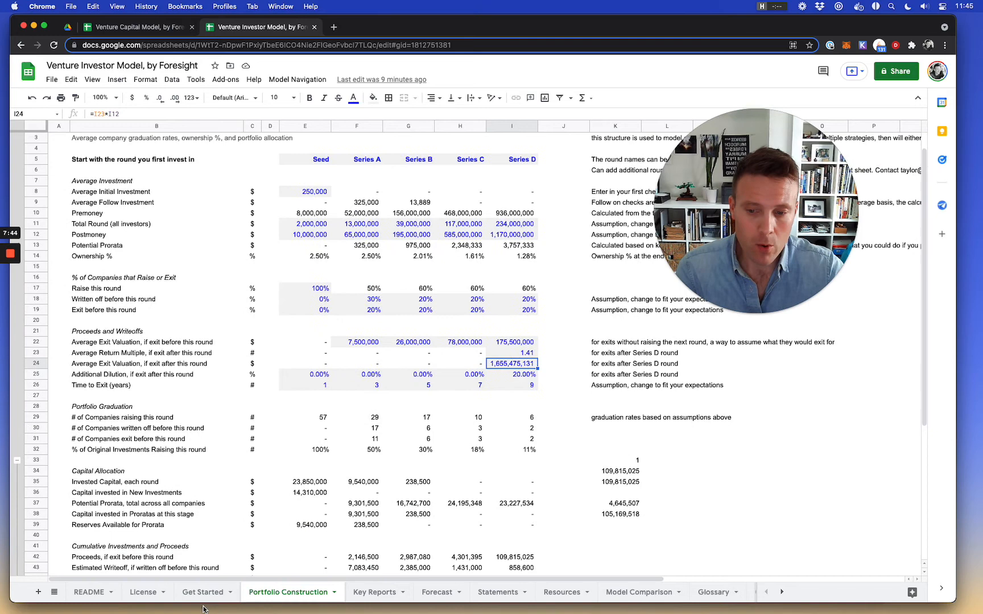
left_click(202, 591)
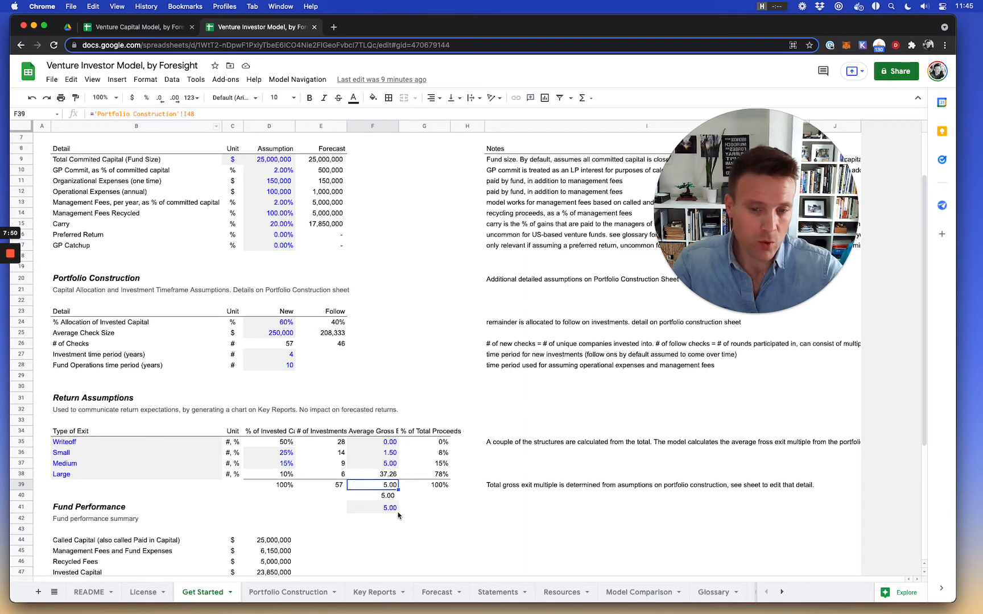
left_click(372, 507)
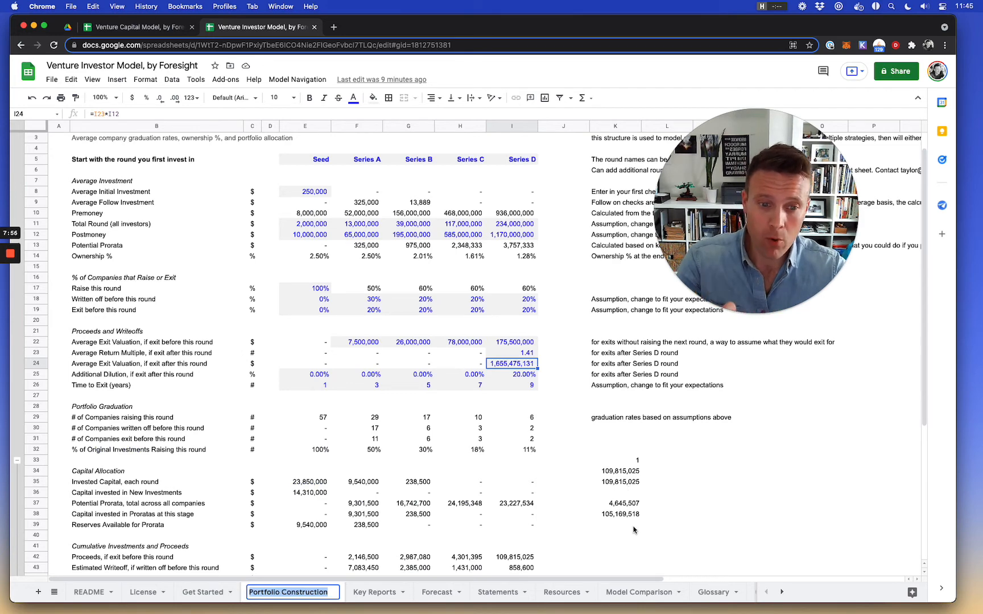
left_click_drag(635, 459, 634, 524)
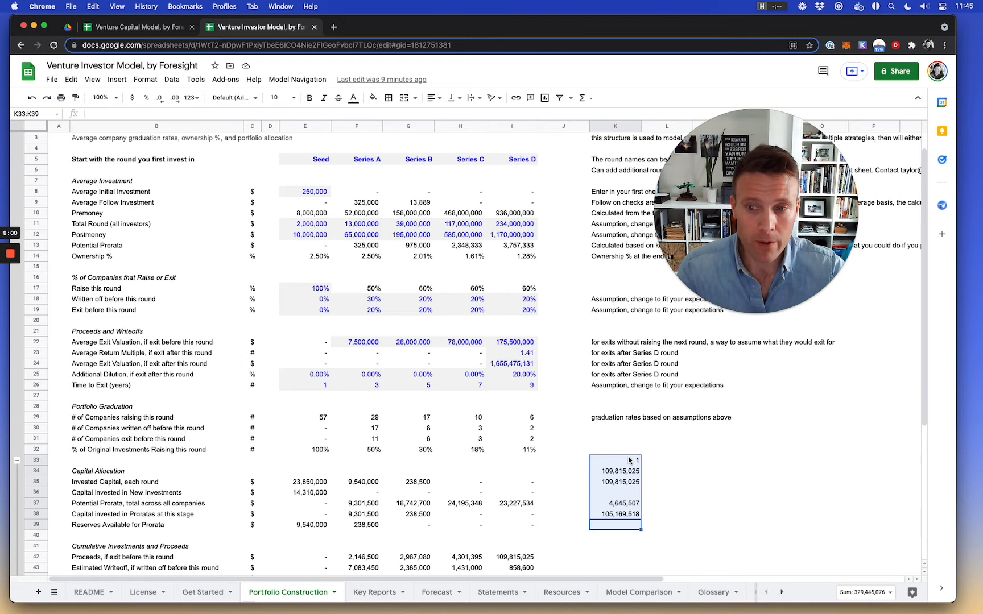
- Rework the Series D after-exit return multiple formula in I23 so it computes 1.41
left_click(512, 353)
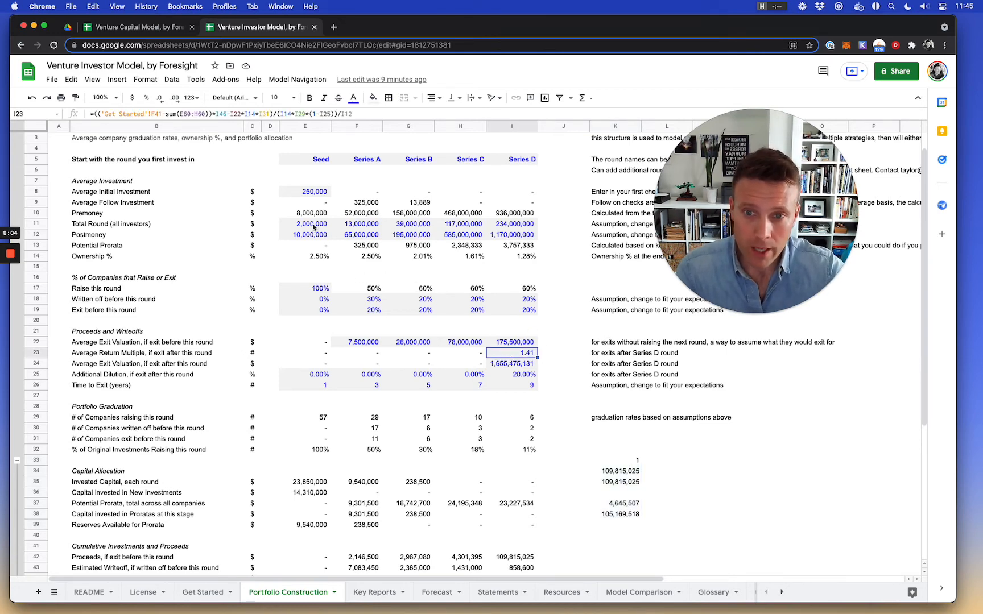
left_click(510, 352)
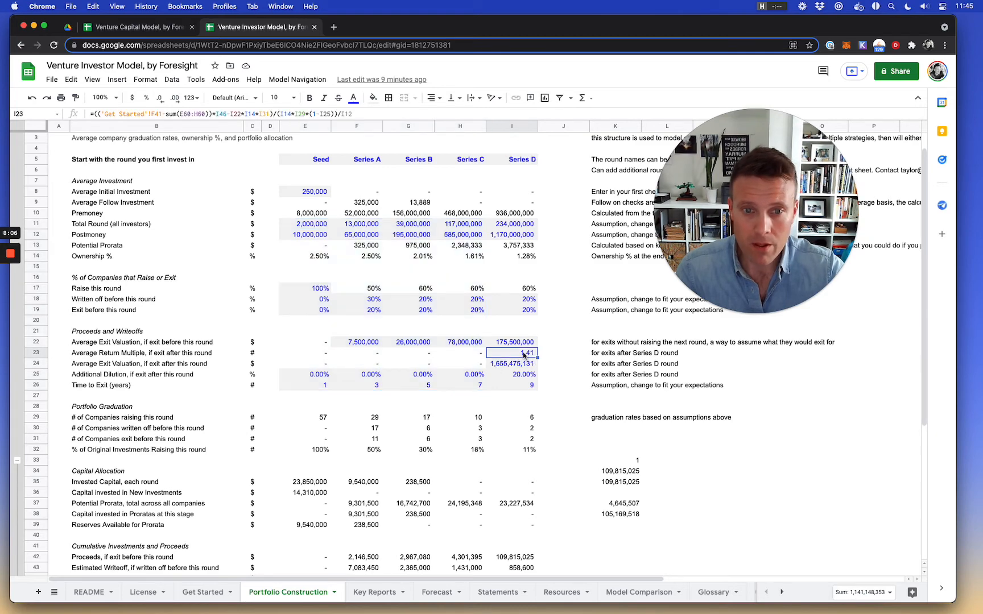
left_click(353, 97)
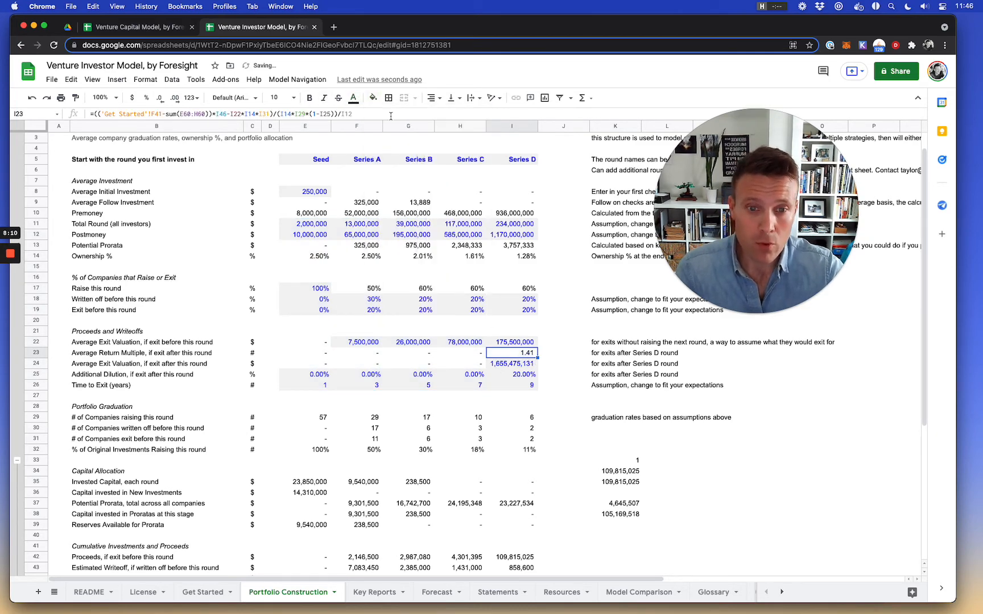
left_click(512, 364)
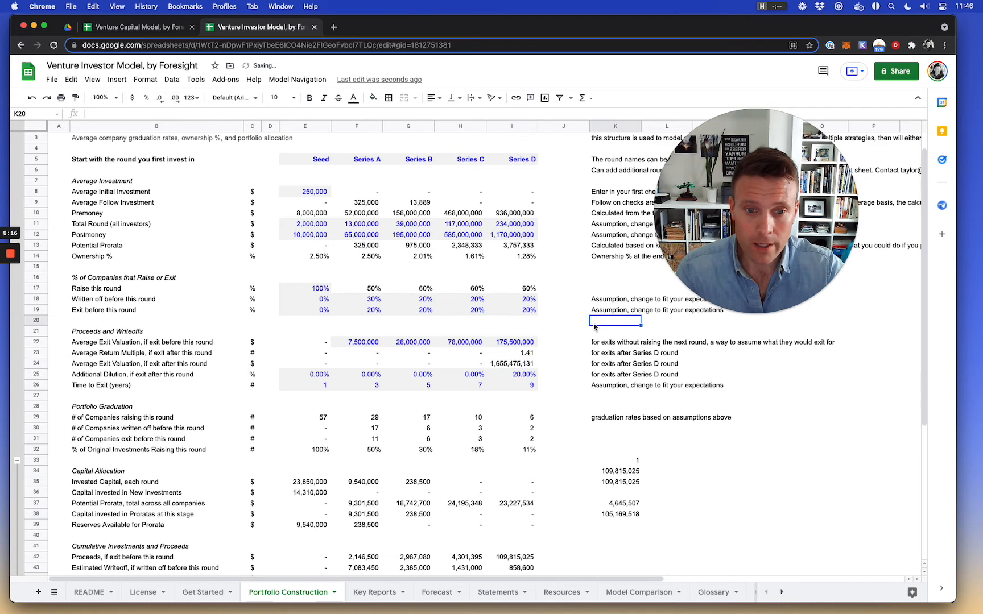
mouse_move(560, 379)
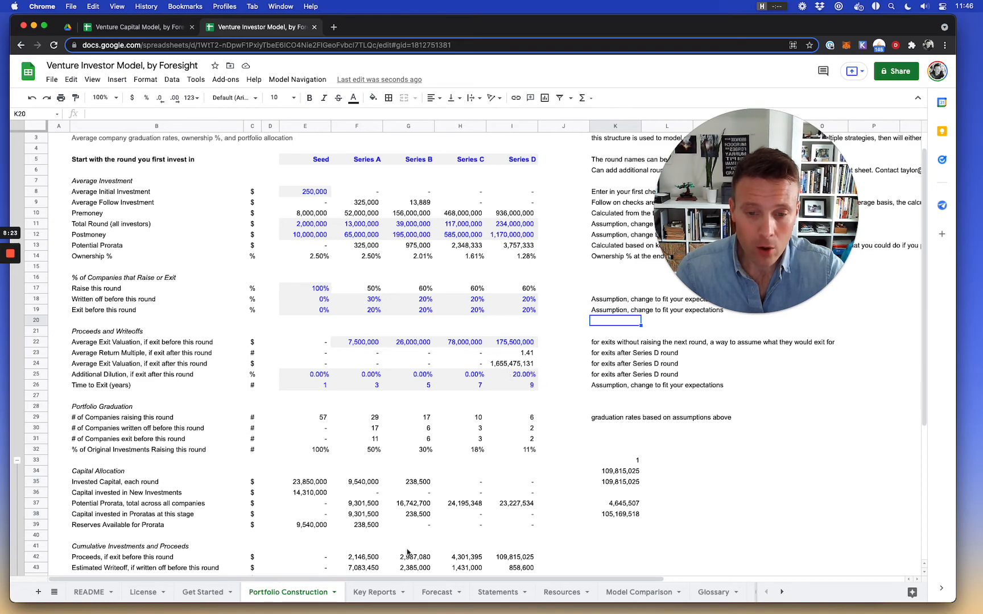
left_click(201, 591)
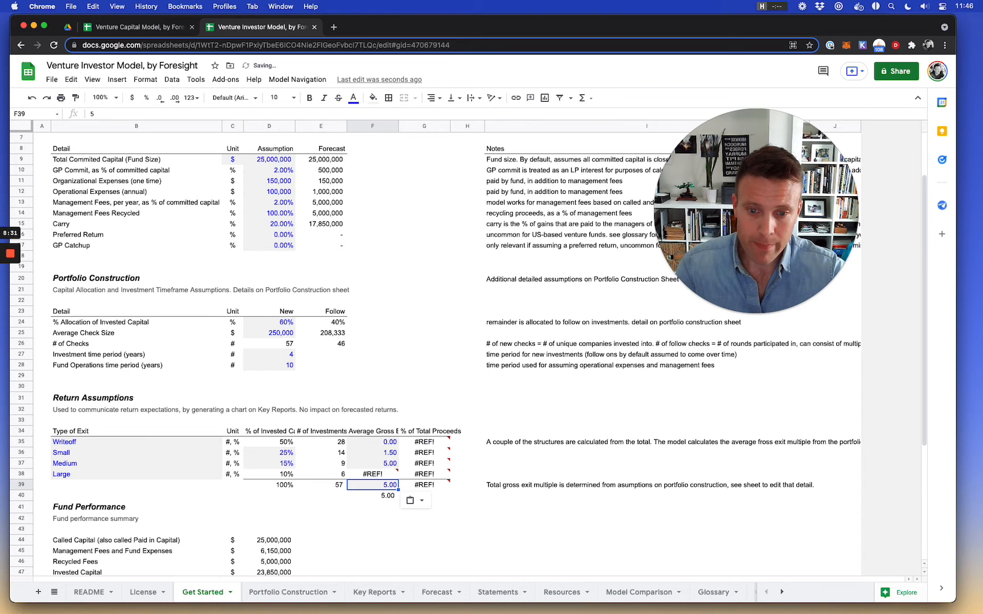
- Wrap the share-of-proceeds formulas G35:G38 in IFERROR(...,0) so they show 0% instead of errors
left_click(372, 474)
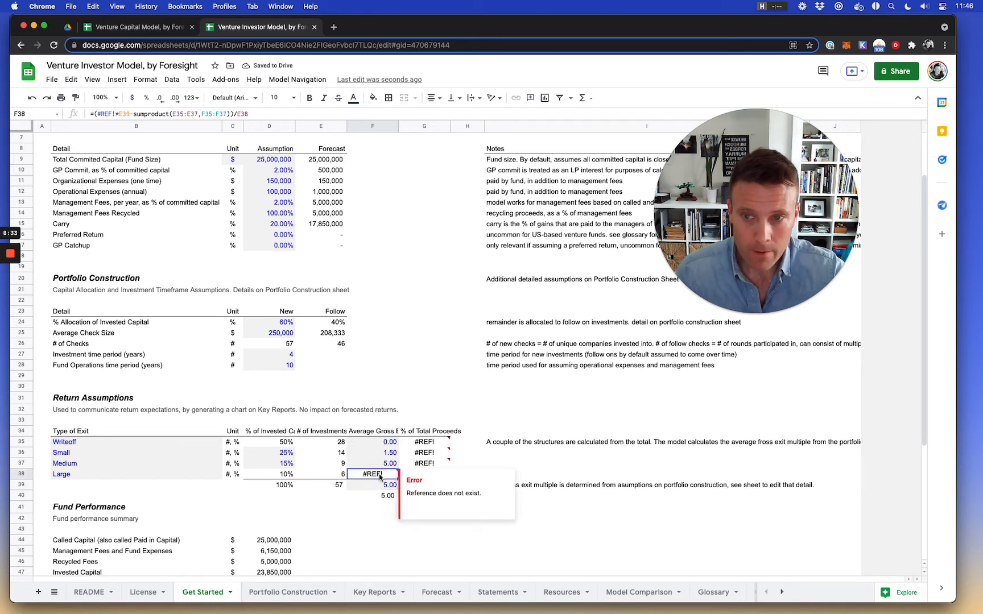
left_click(372, 463)
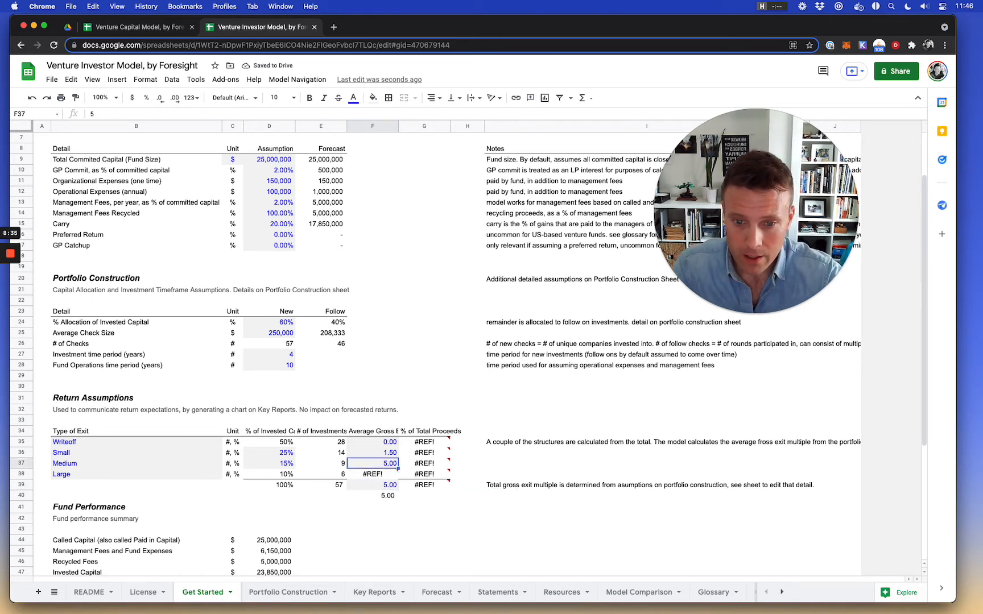
left_click(423, 442)
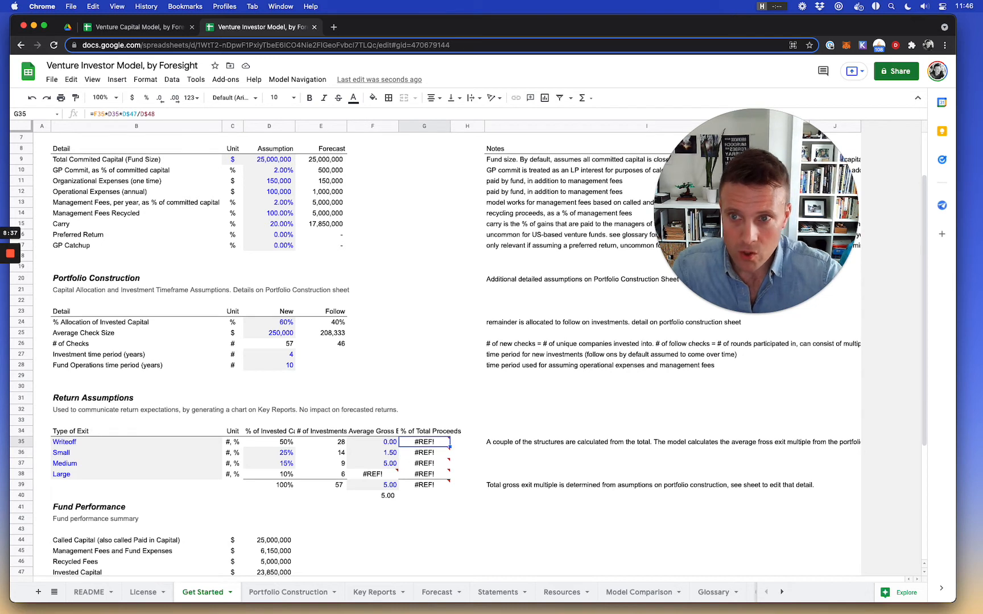
double_click(423, 441)
type("iferror(")
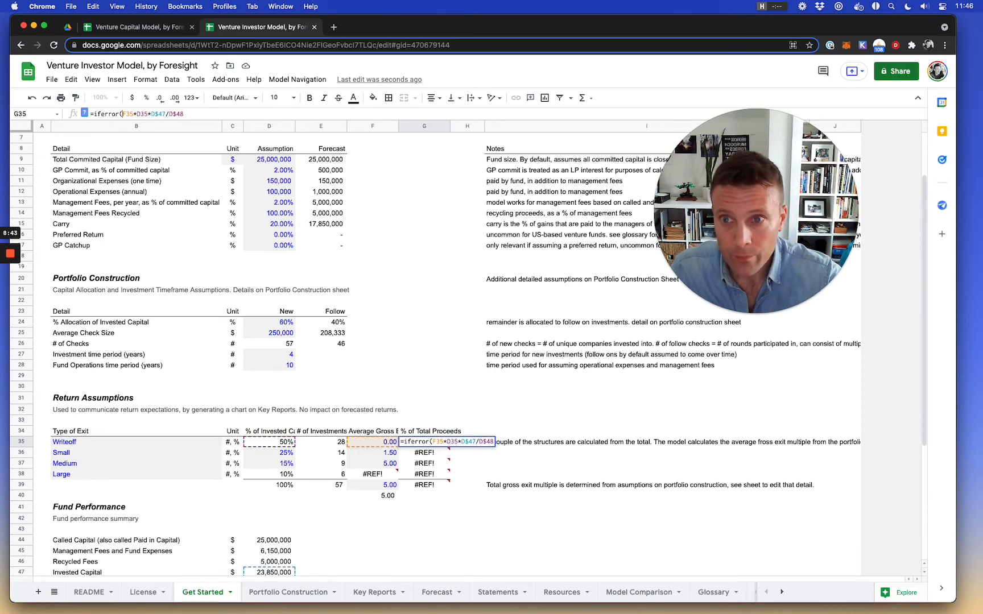
type(", 0")
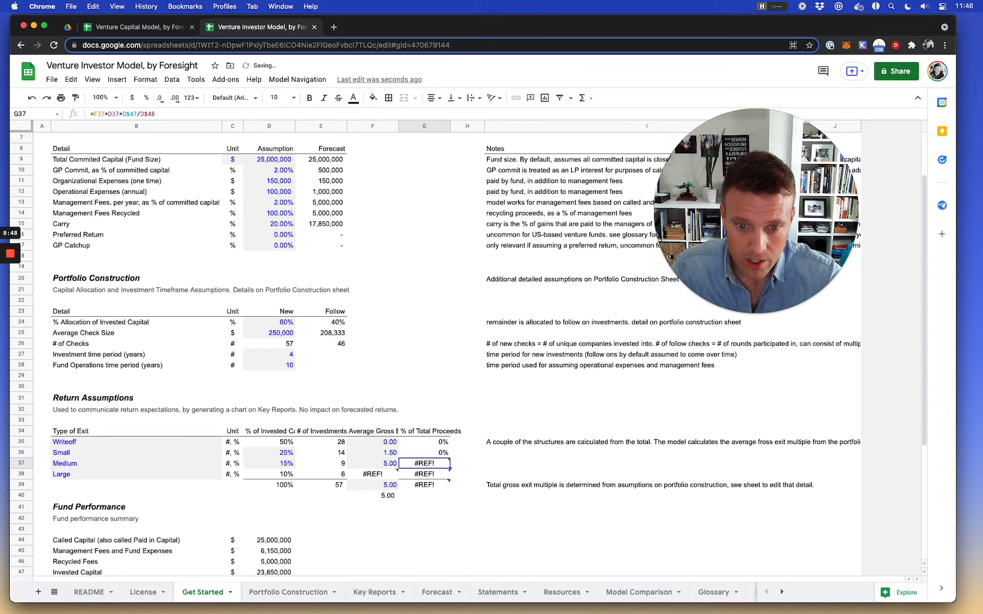
left_click(372, 473)
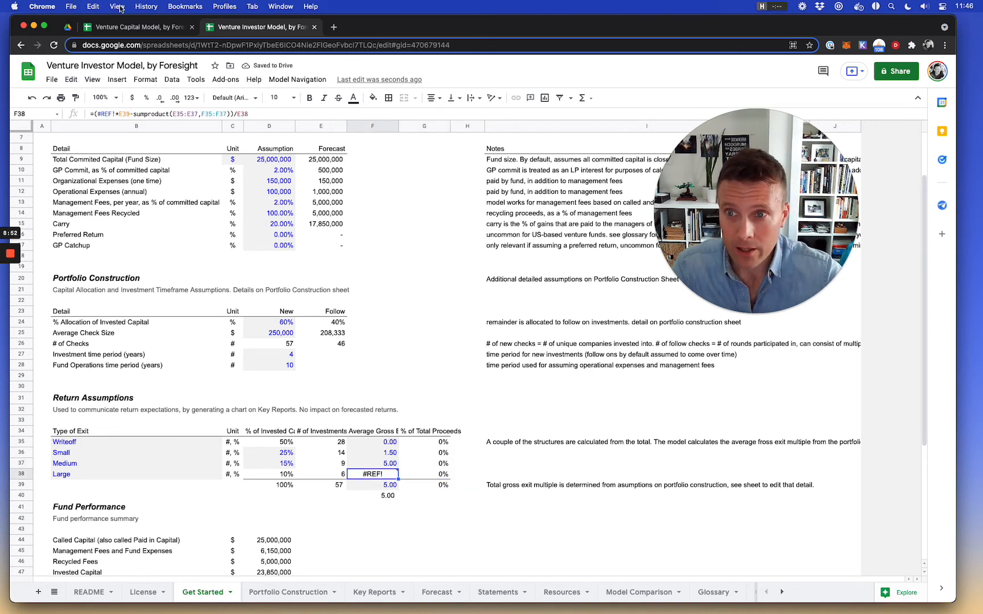
- Replace the #REF! in the Large exit multiple F38 with F39 so it reads 37.26
double_click(372, 474)
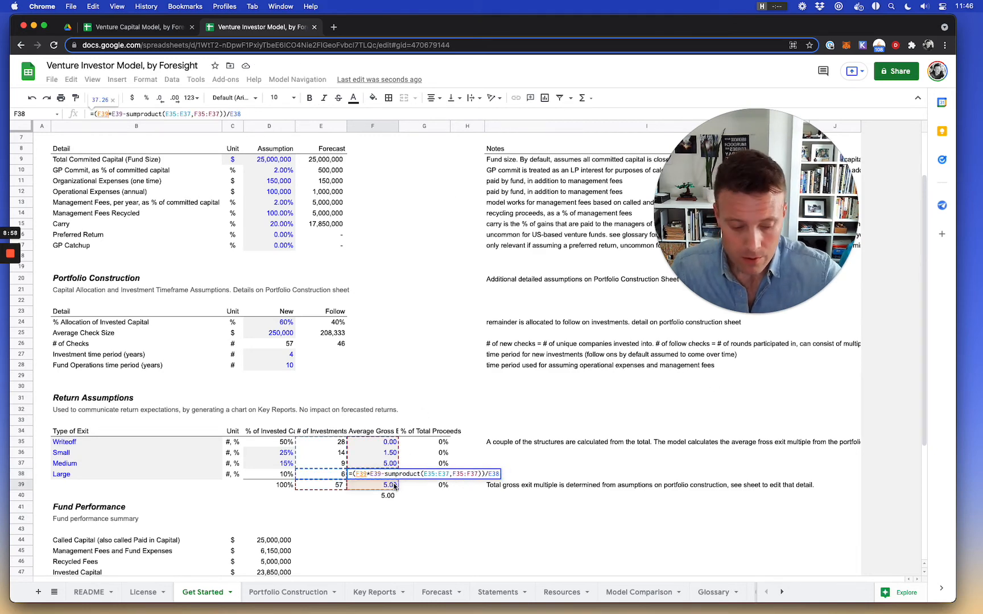
key("Enter")
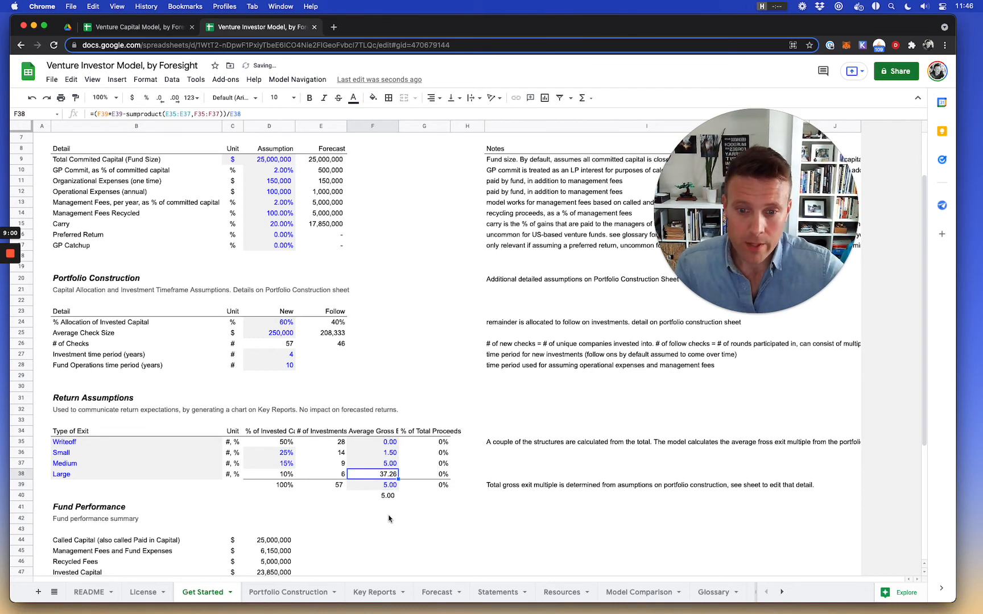
left_click(372, 485)
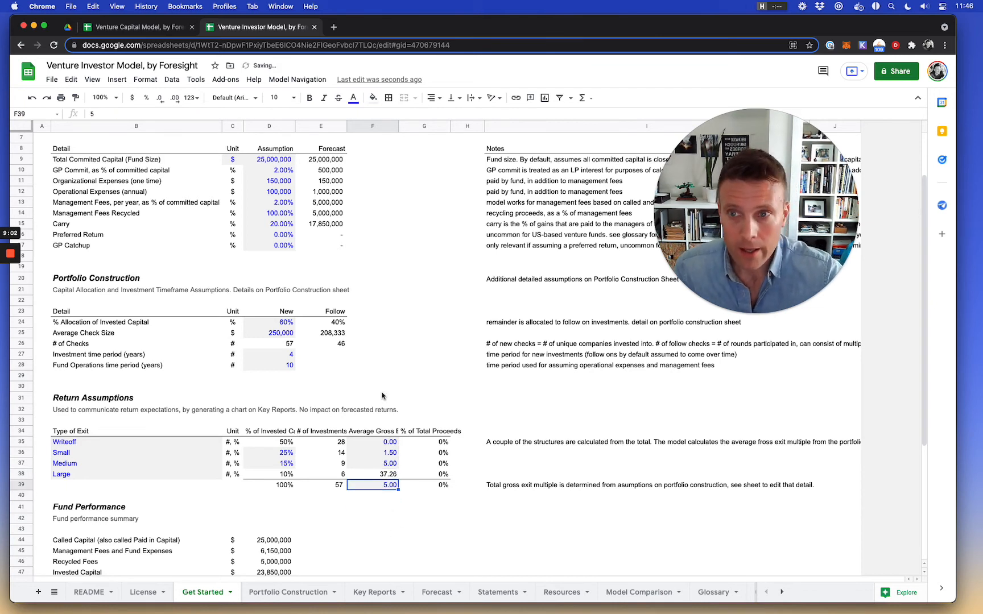
- Check the invested-capital share cells and total gross exit multiple, then switch to the Venture Capital Model spreadsheet
left_click(389, 98)
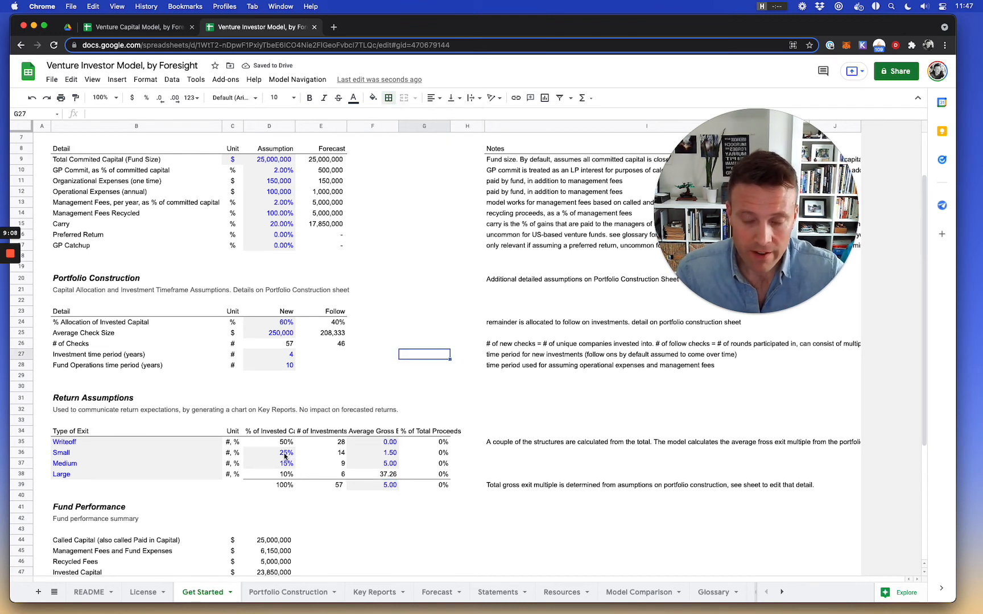
left_click(268, 441)
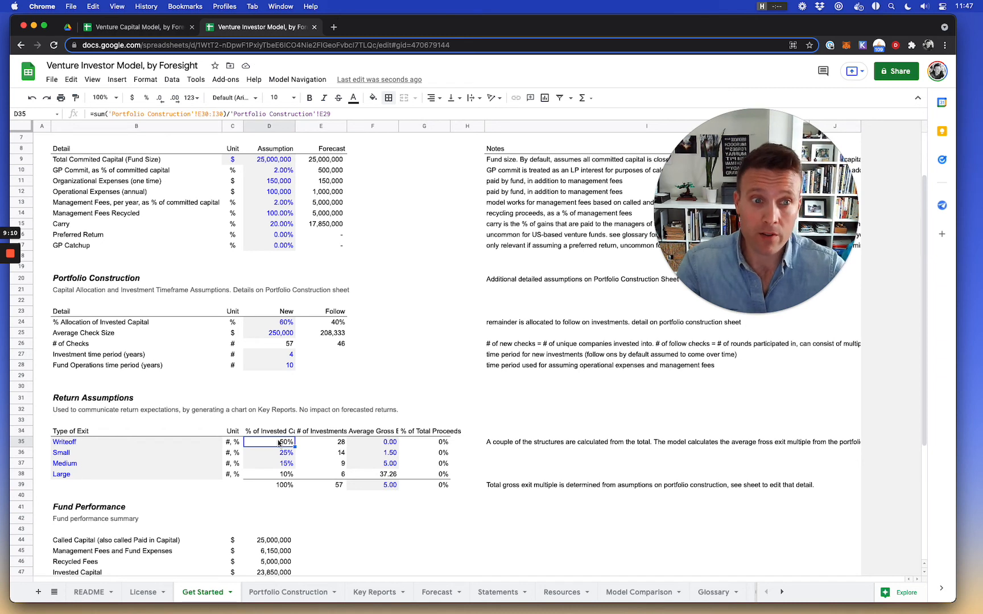
left_click(269, 474)
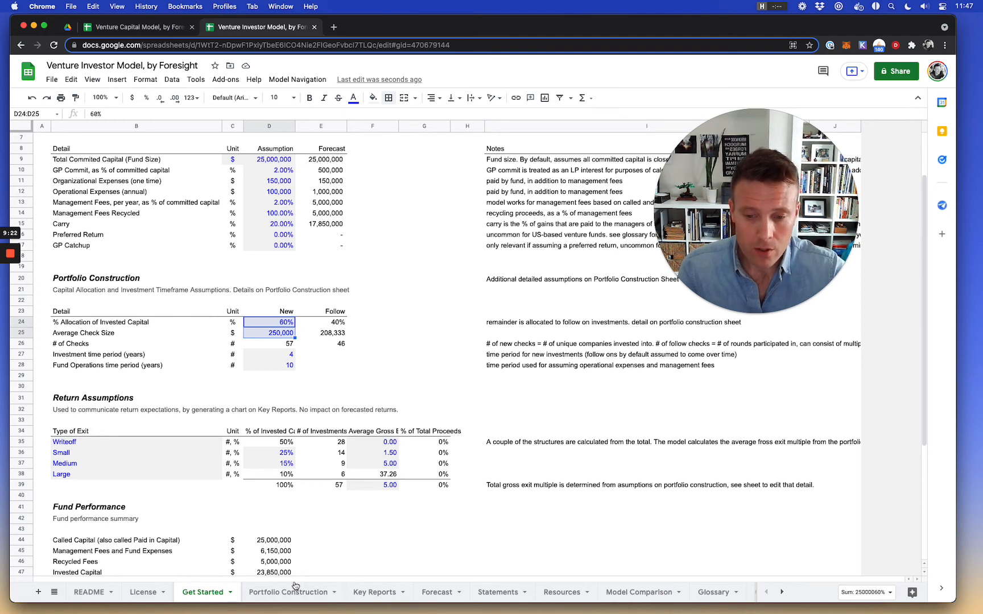
left_click(287, 591)
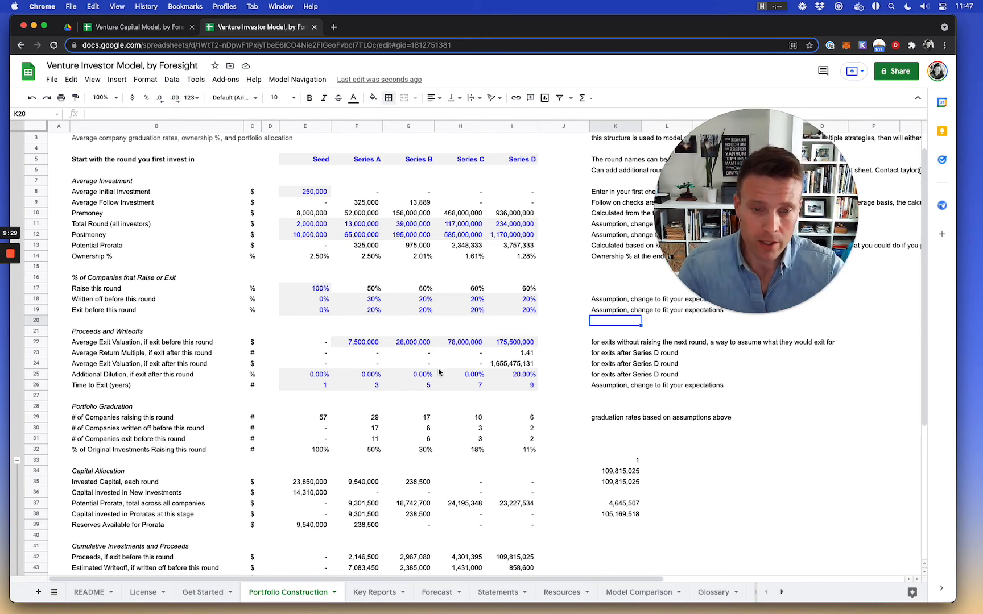
left_click(201, 592)
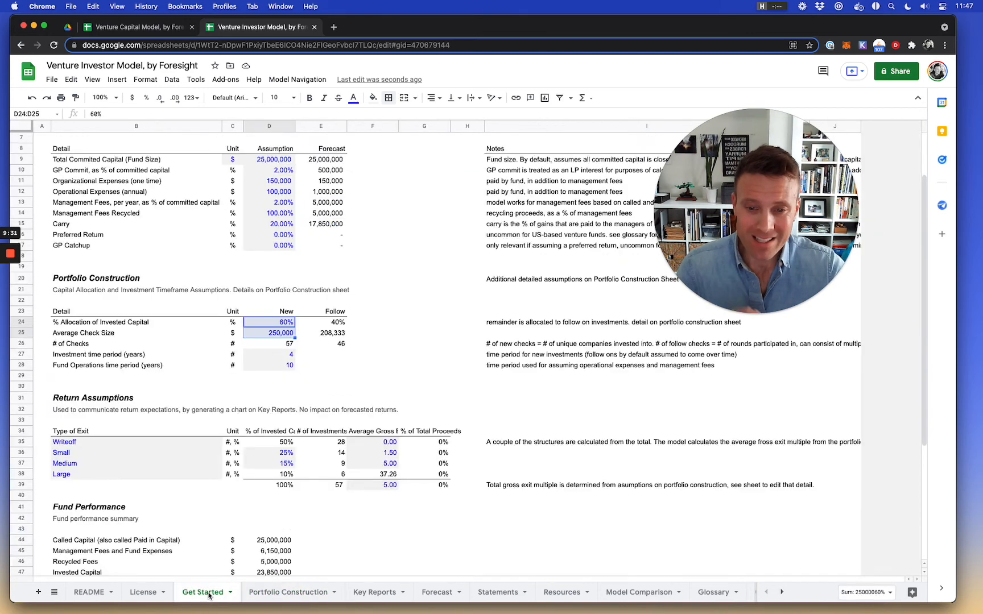
left_click(372, 484)
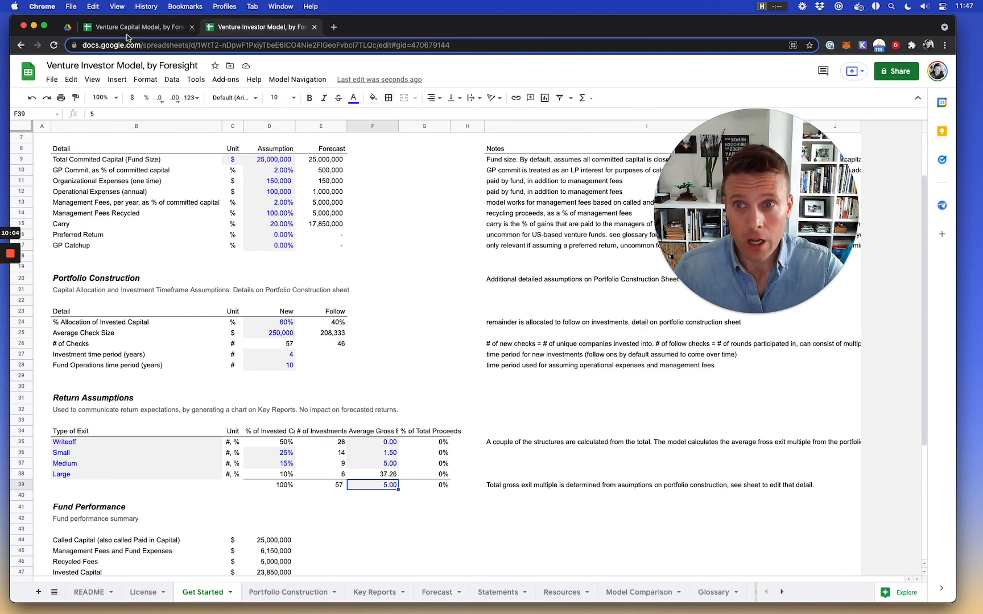
left_click(137, 27)
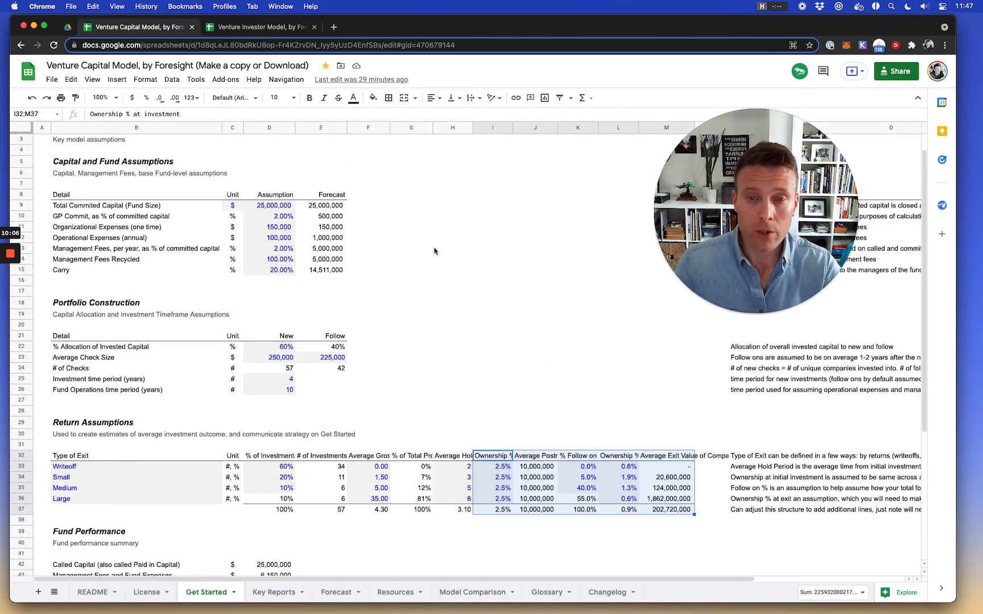